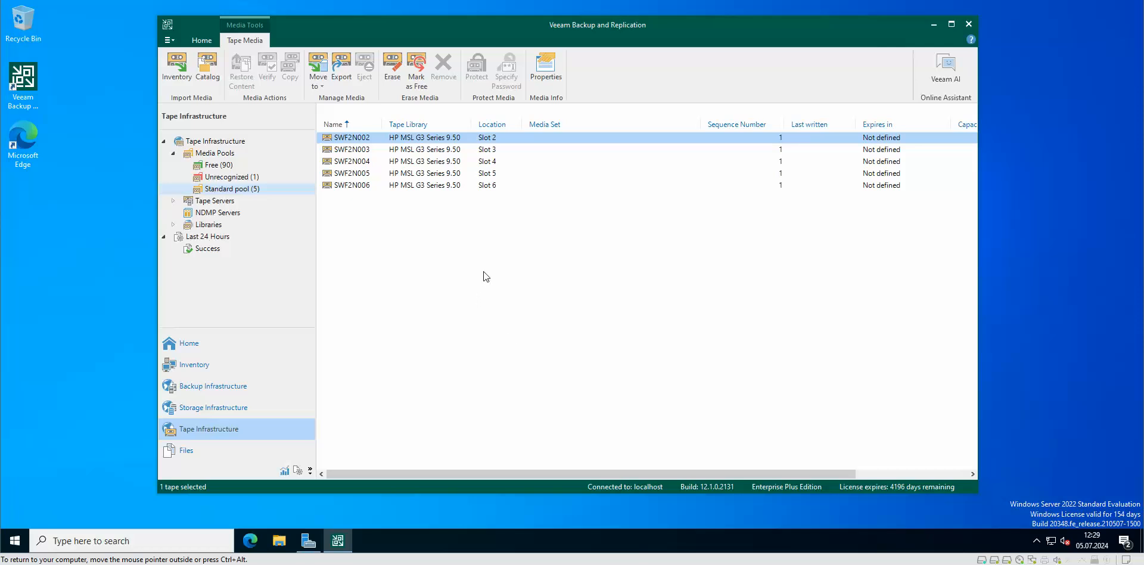
mouse_move(482, 266)
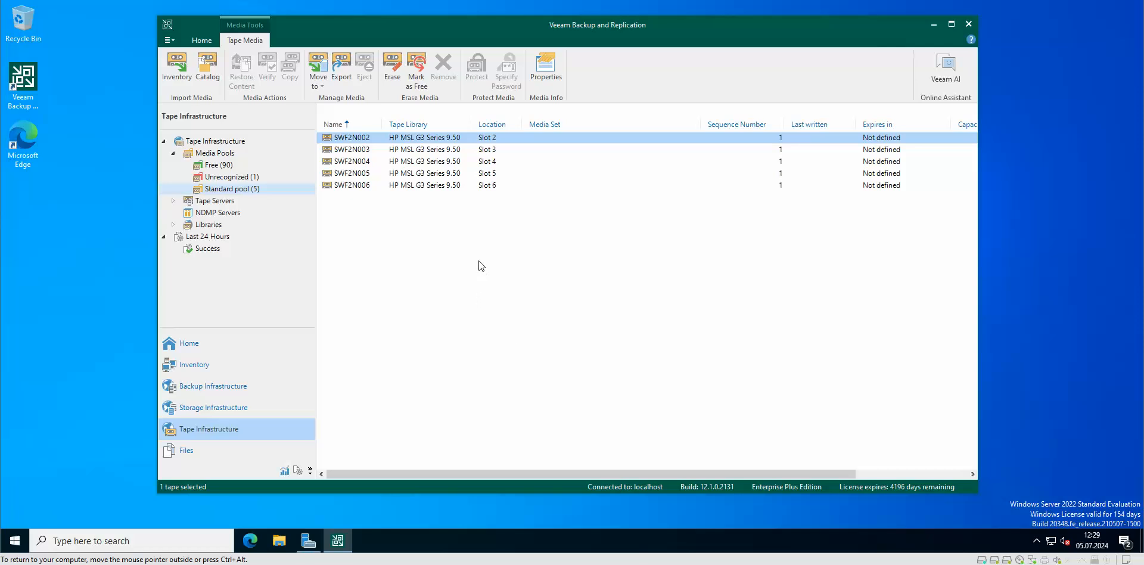
mouse_move(605, 94)
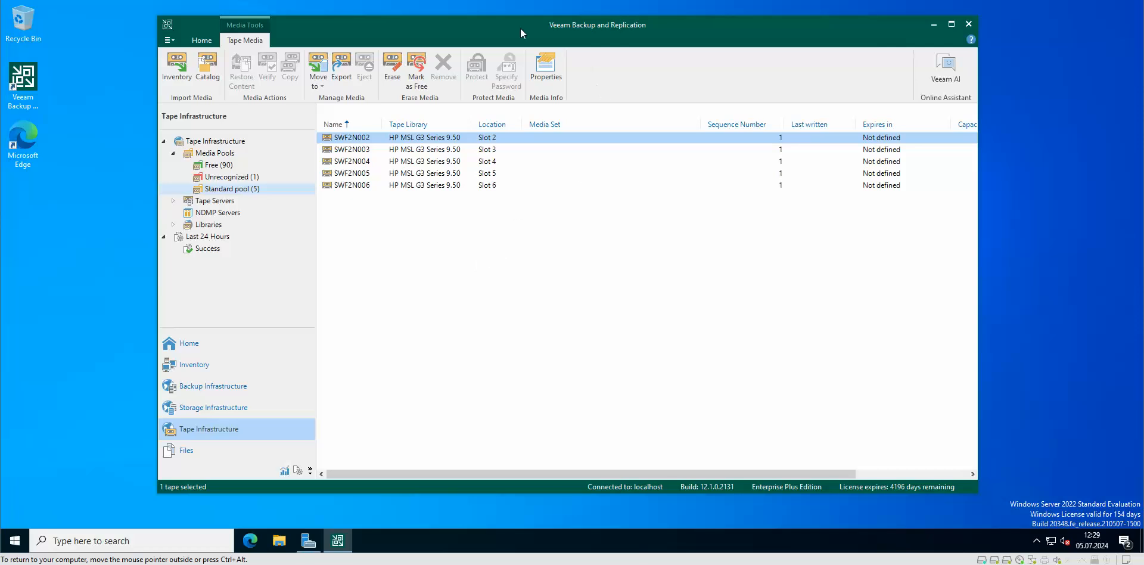
mouse_move(318, 157)
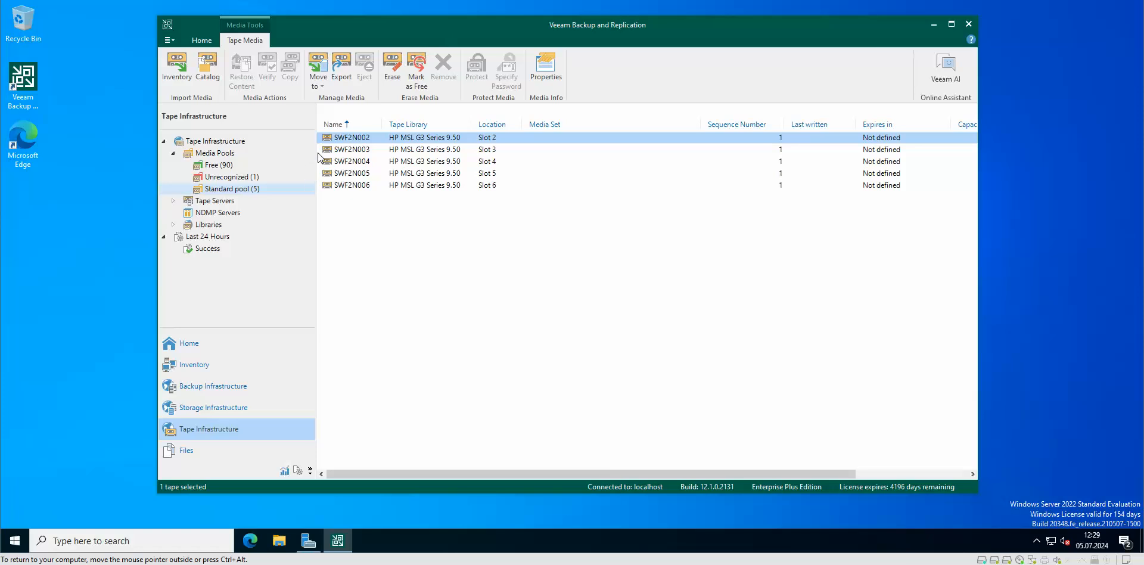
mouse_move(217, 126)
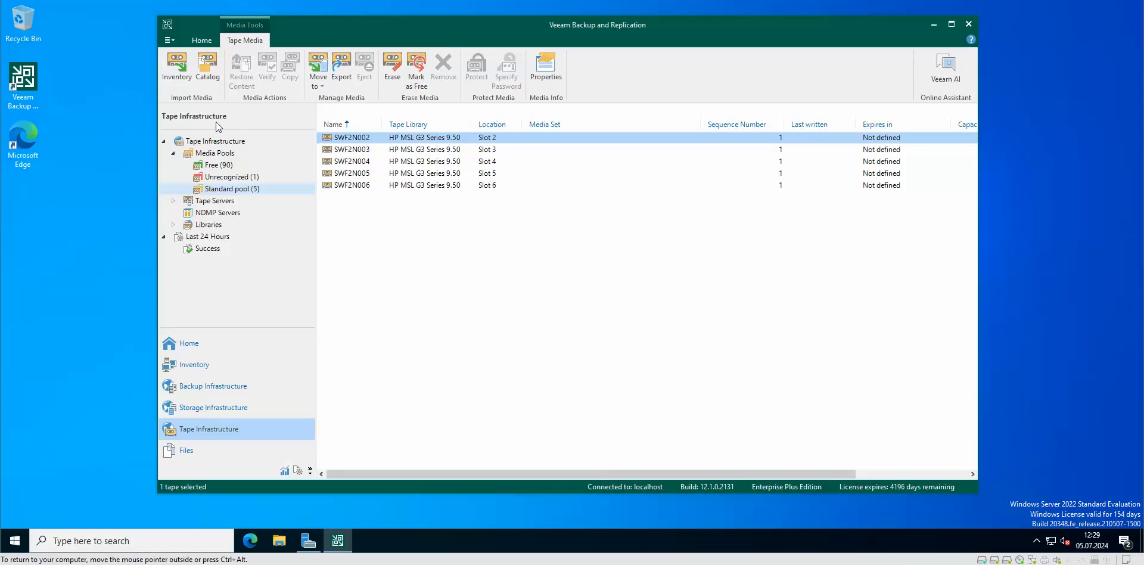
mouse_move(189, 109)
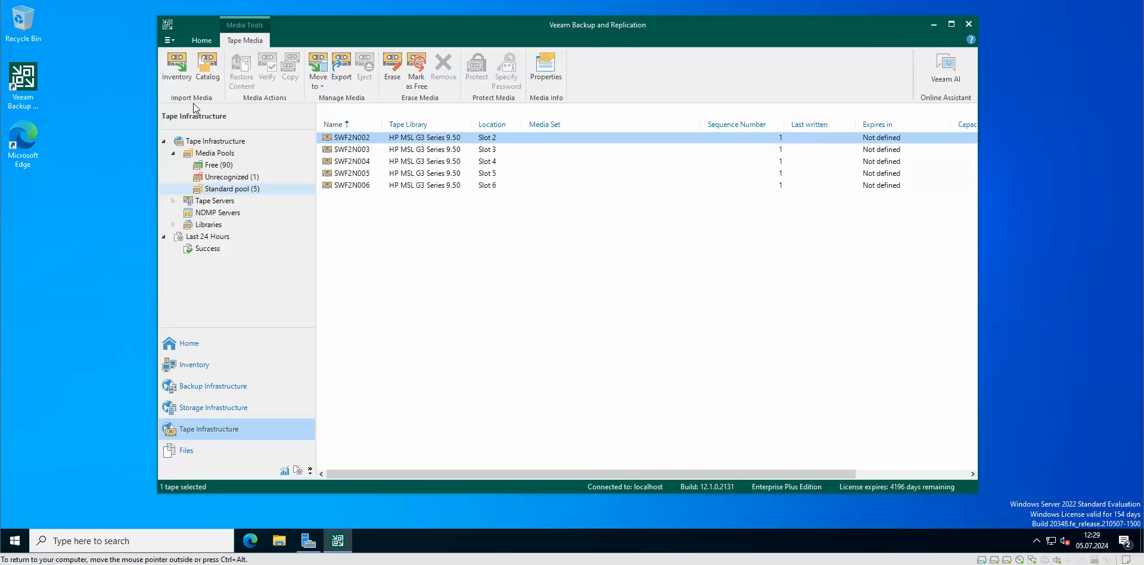
mouse_move(208, 68)
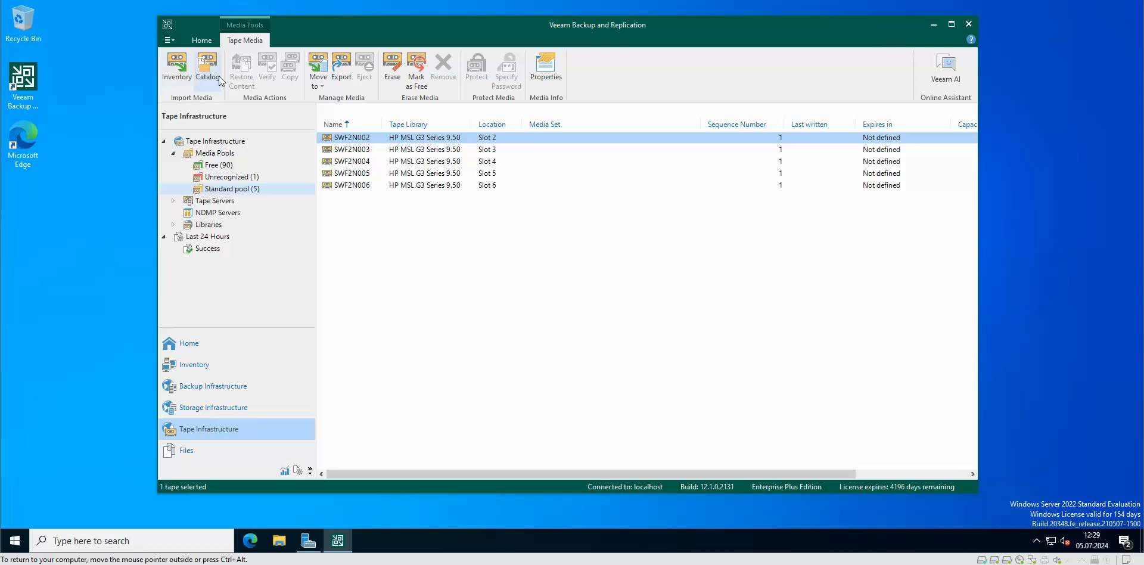
mouse_move(177, 65)
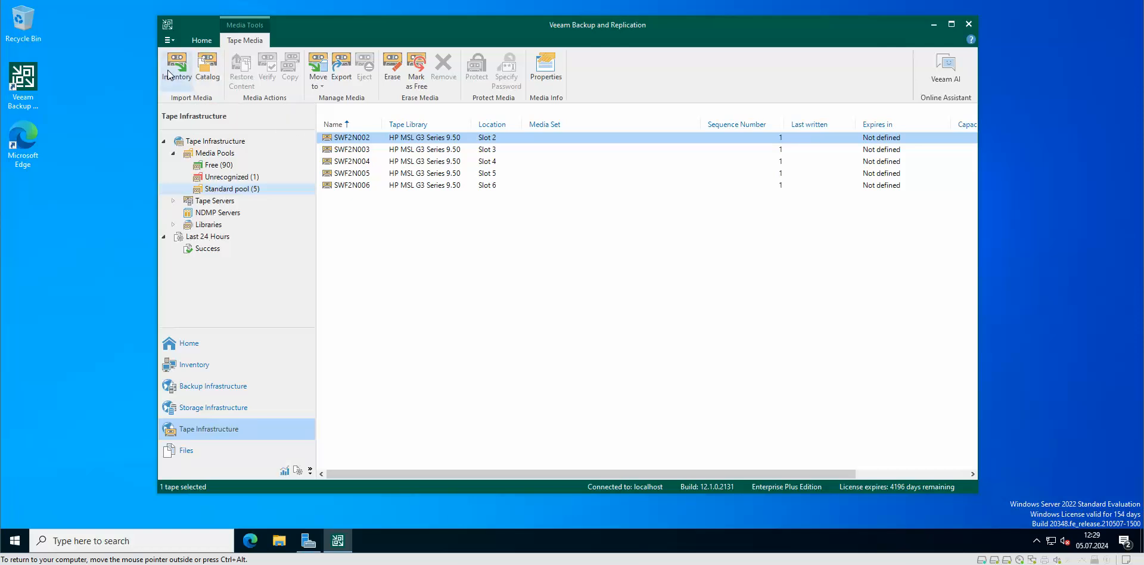
mouse_move(281, 136)
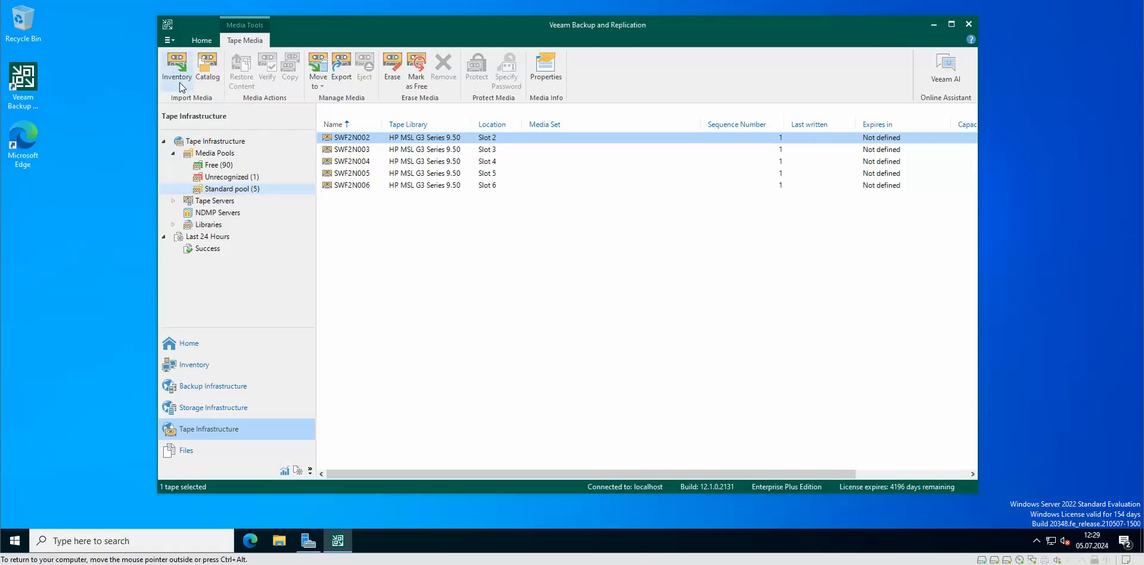
mouse_move(176, 71)
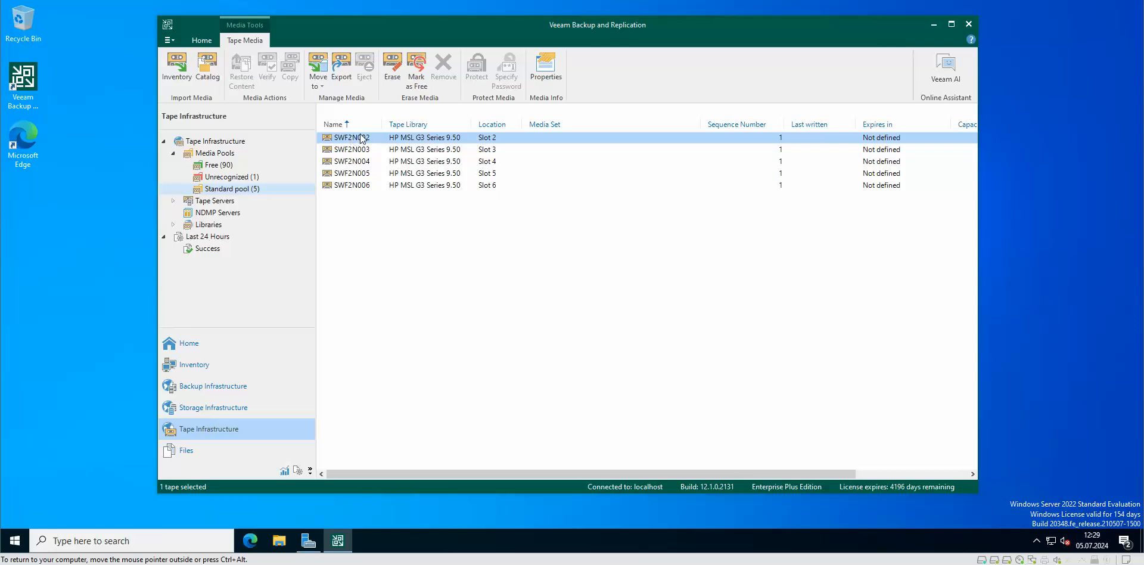
mouse_move(383, 154)
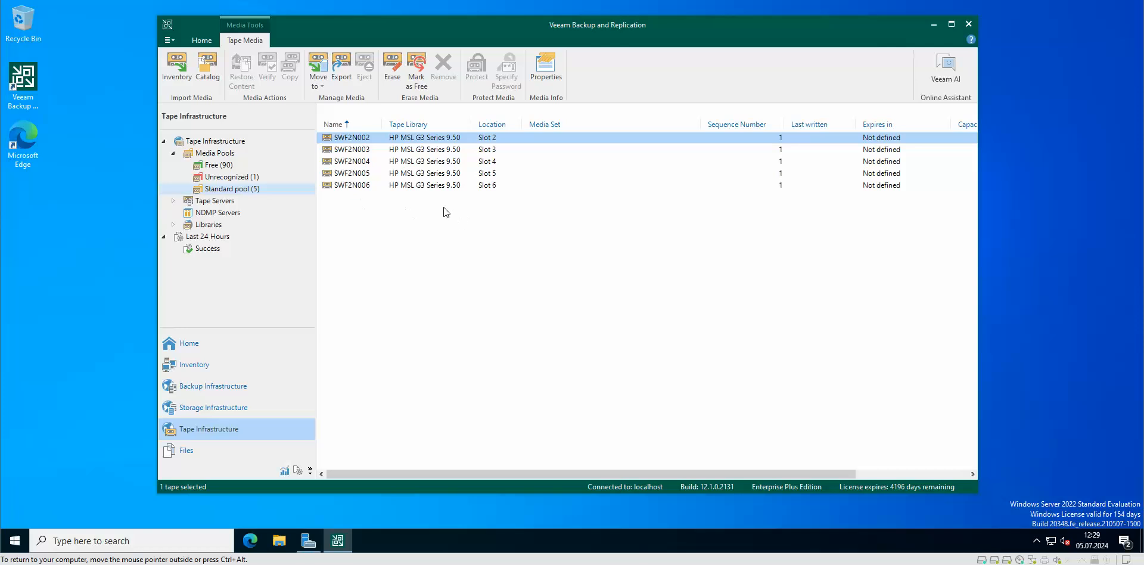
mouse_move(250, 191)
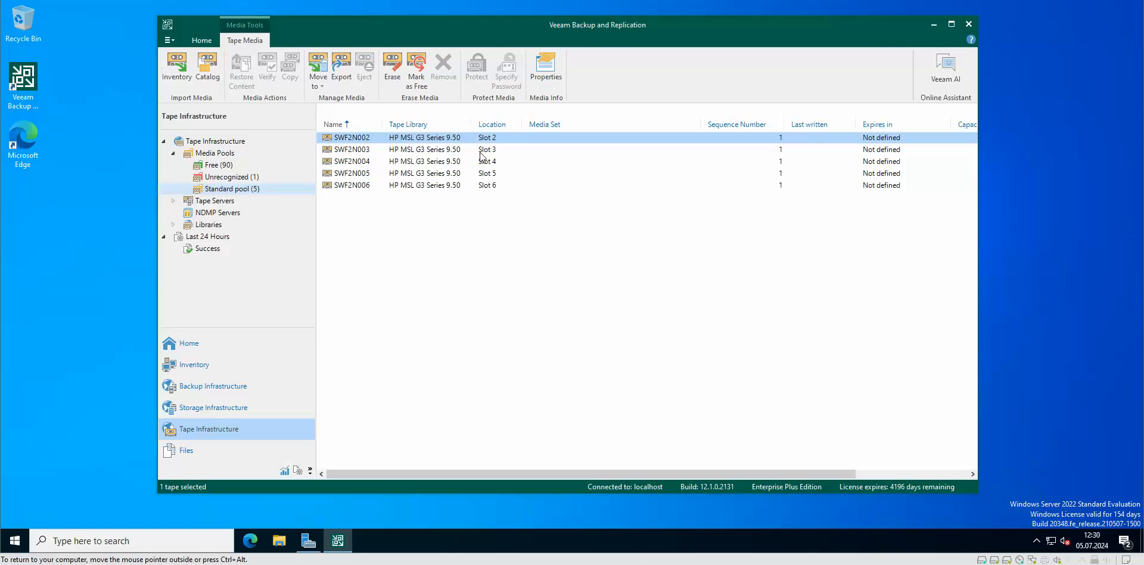
Select all five Standard pool tapes (SWF2N002–SWF2N006) and run Inventory on them
left_click(356, 160)
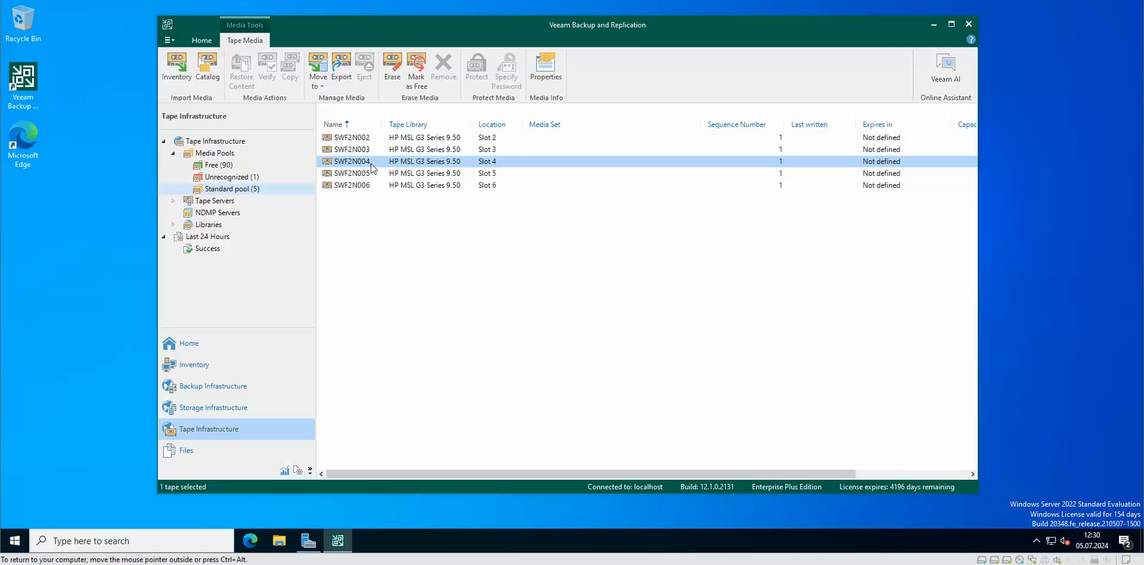
left_click(352, 185)
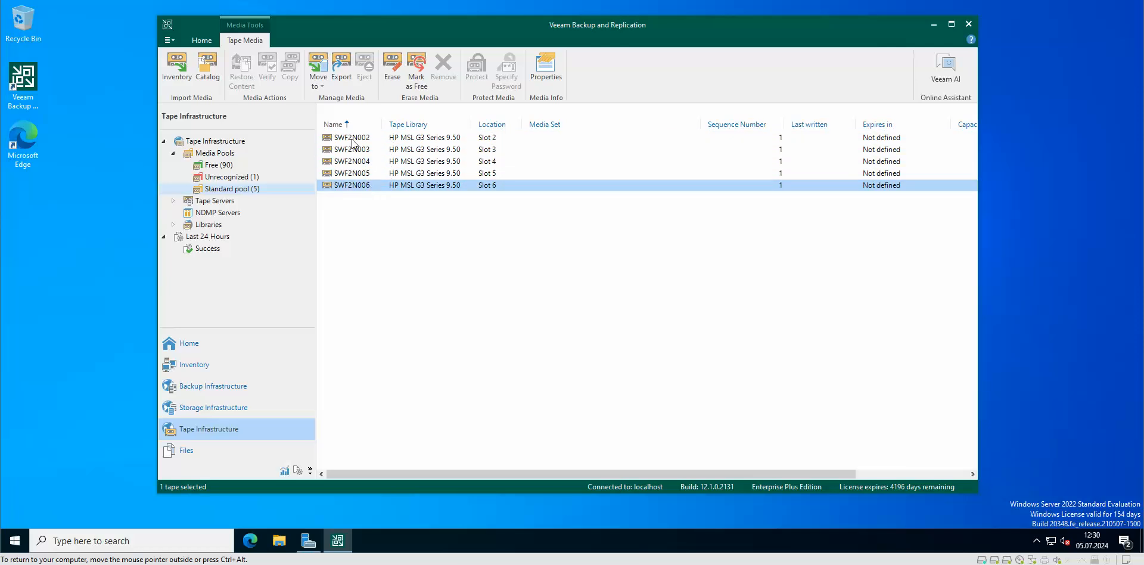
left_click(351, 137)
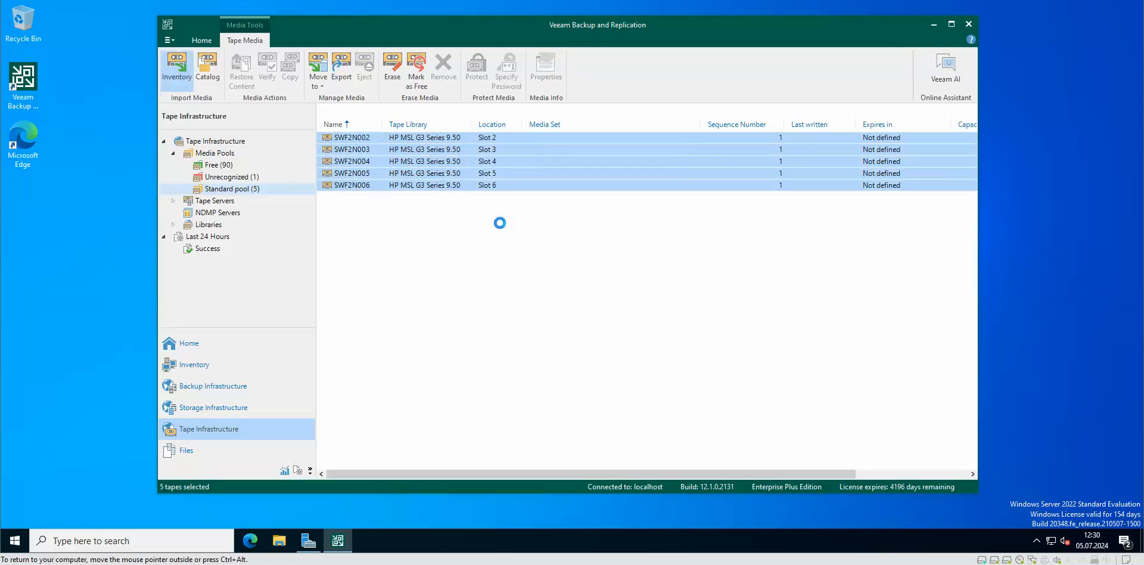
left_click(176, 65)
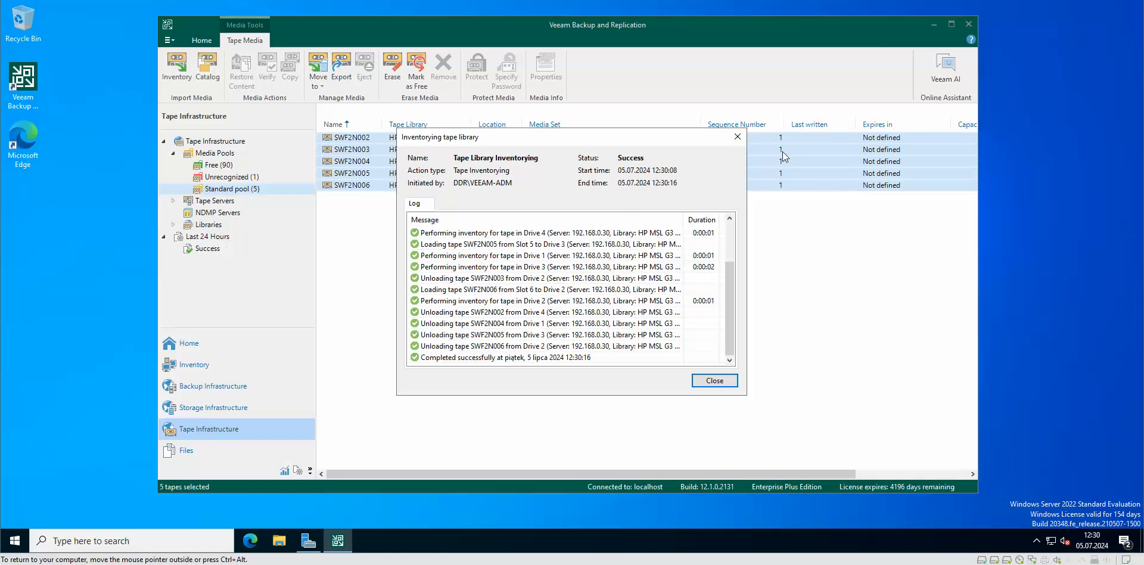
mouse_move(796, 172)
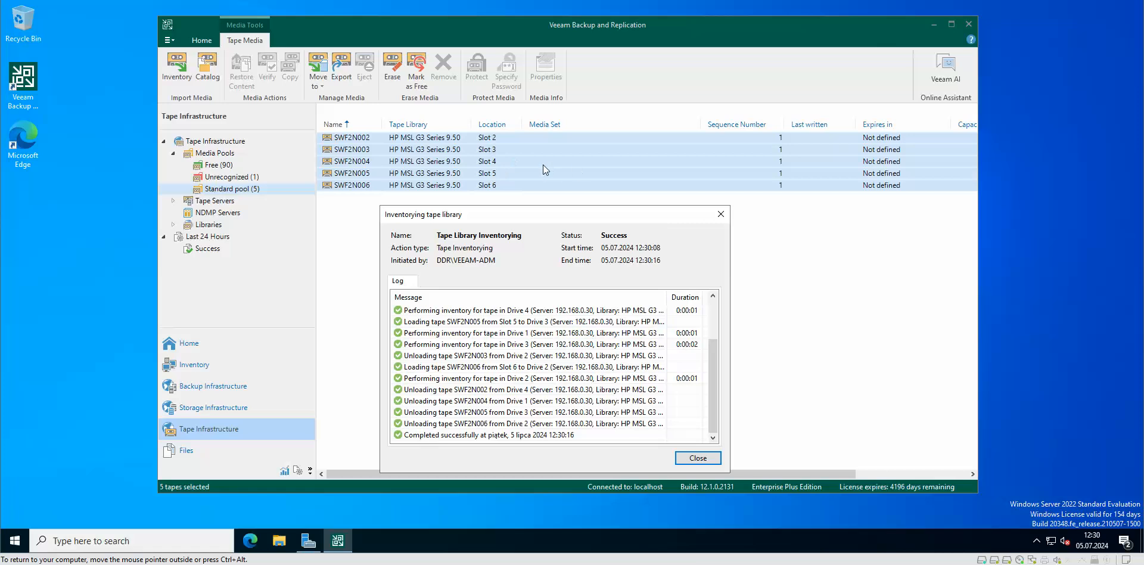
mouse_move(433, 144)
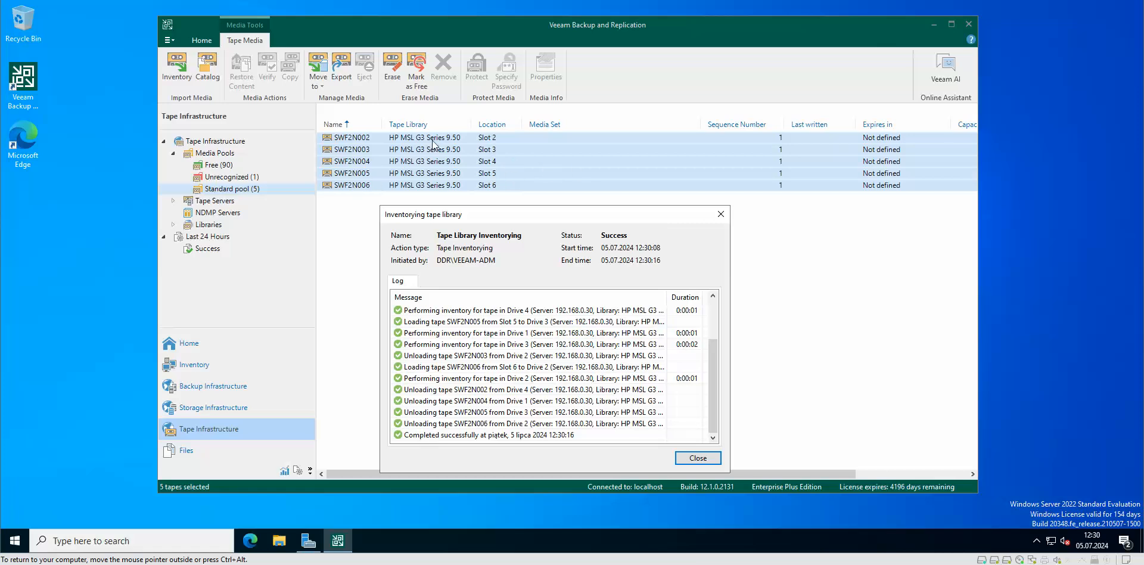
mouse_move(452, 142)
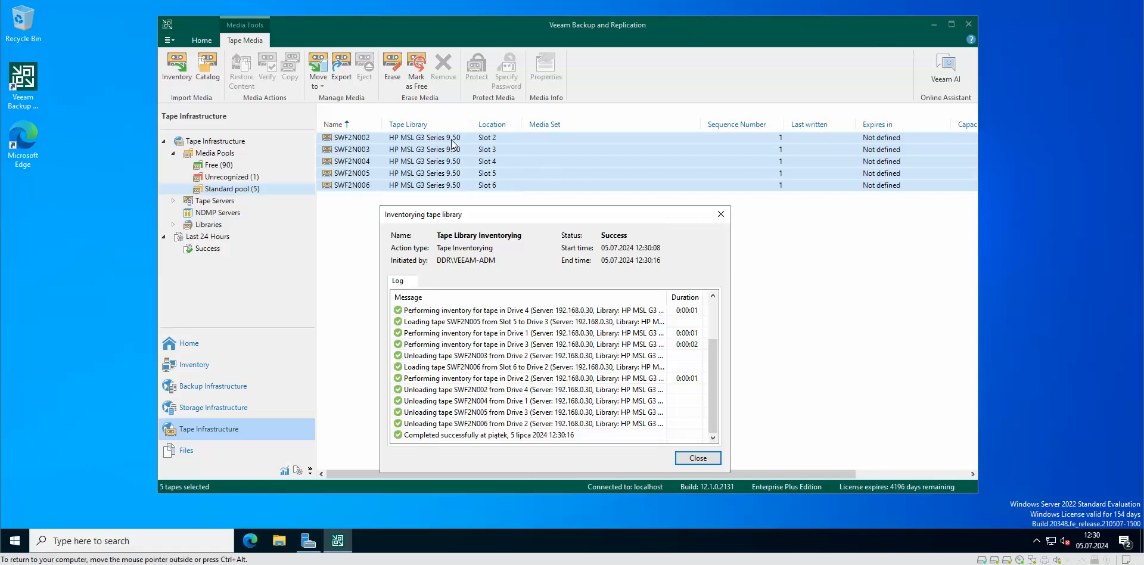
mouse_move(543, 171)
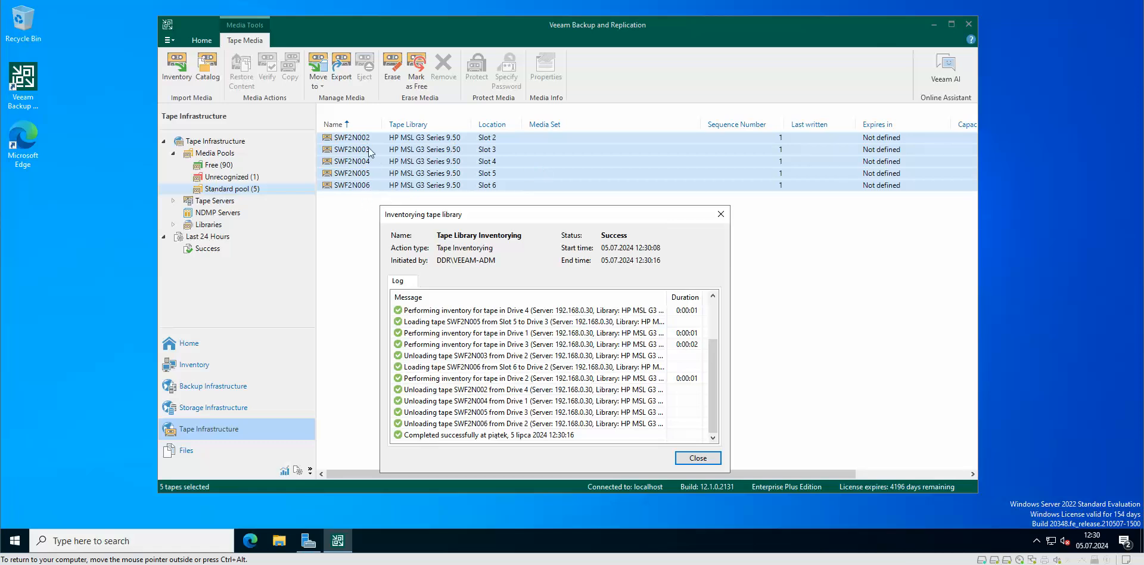
mouse_move(639, 396)
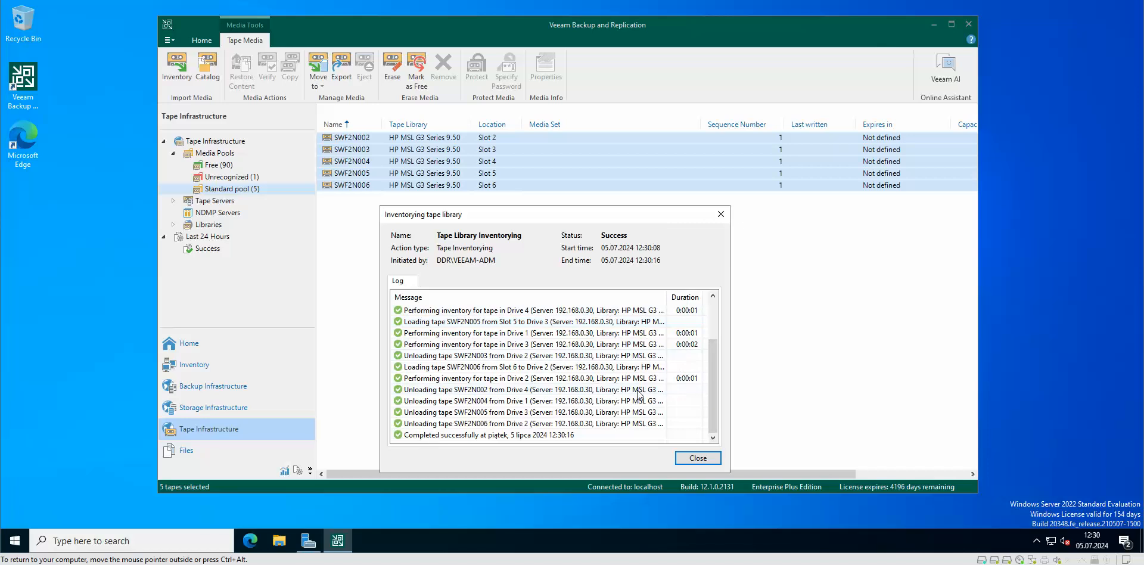
mouse_move(378, 175)
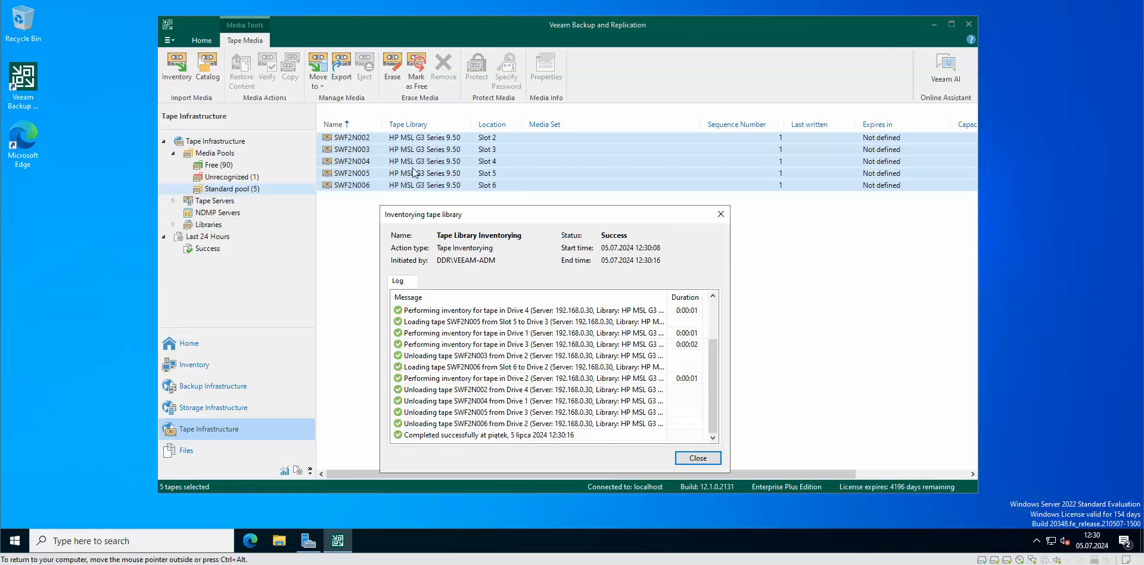
mouse_move(380, 179)
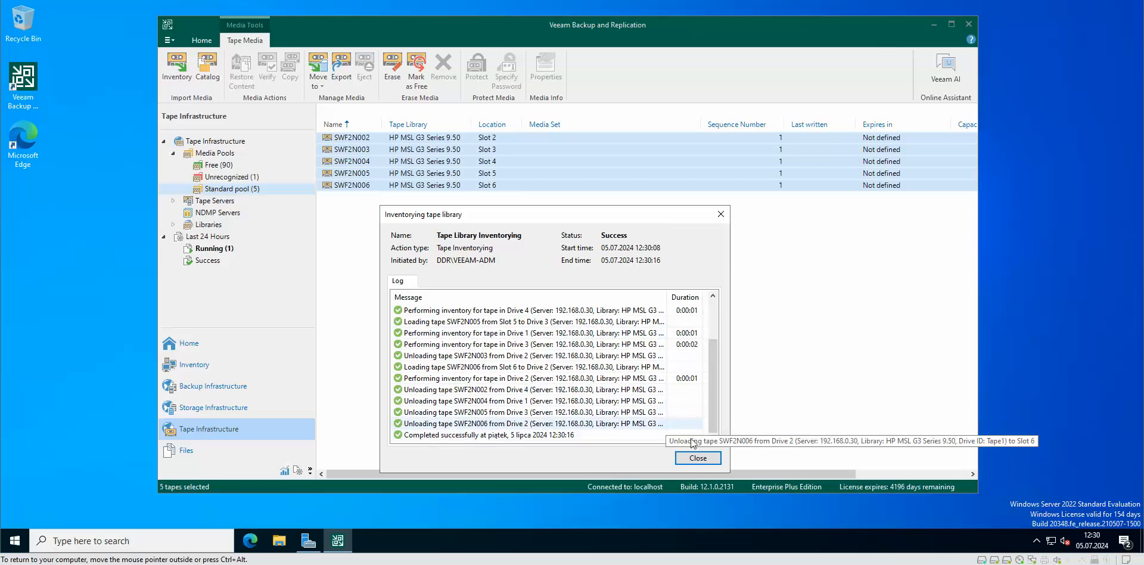
Close the finished Inventorying tape library report
left_click(697, 458)
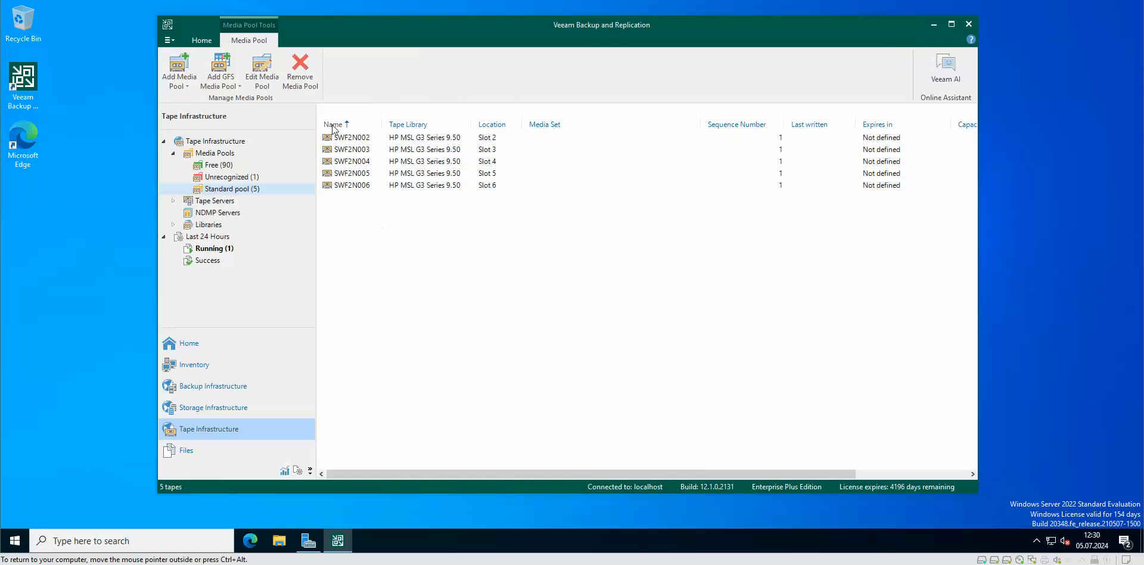
Select tape SWF2N002 in the Standard pool list
left_click(351, 137)
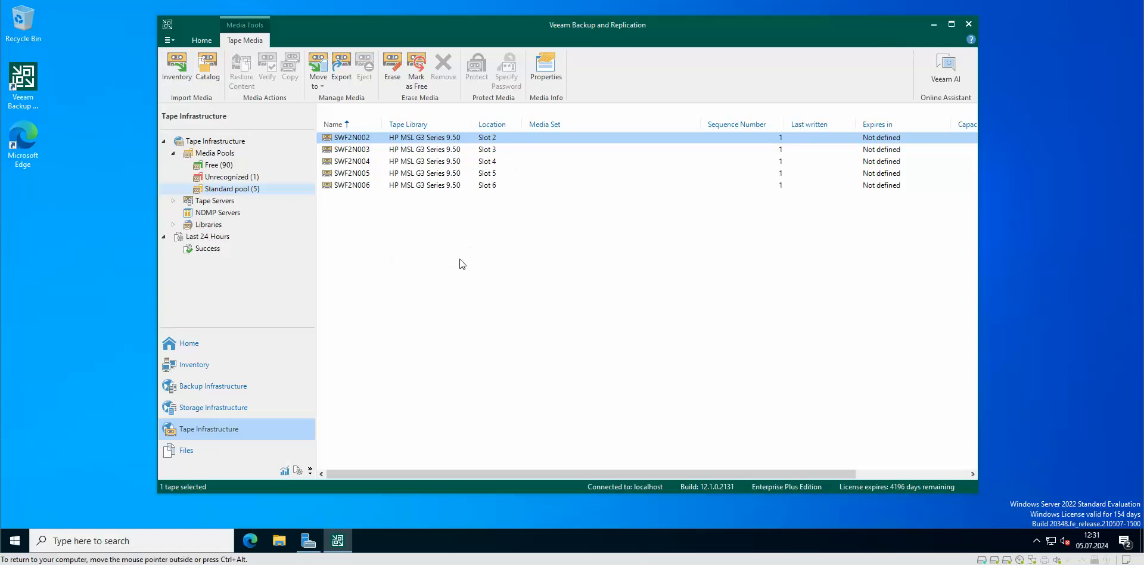
mouse_move(464, 244)
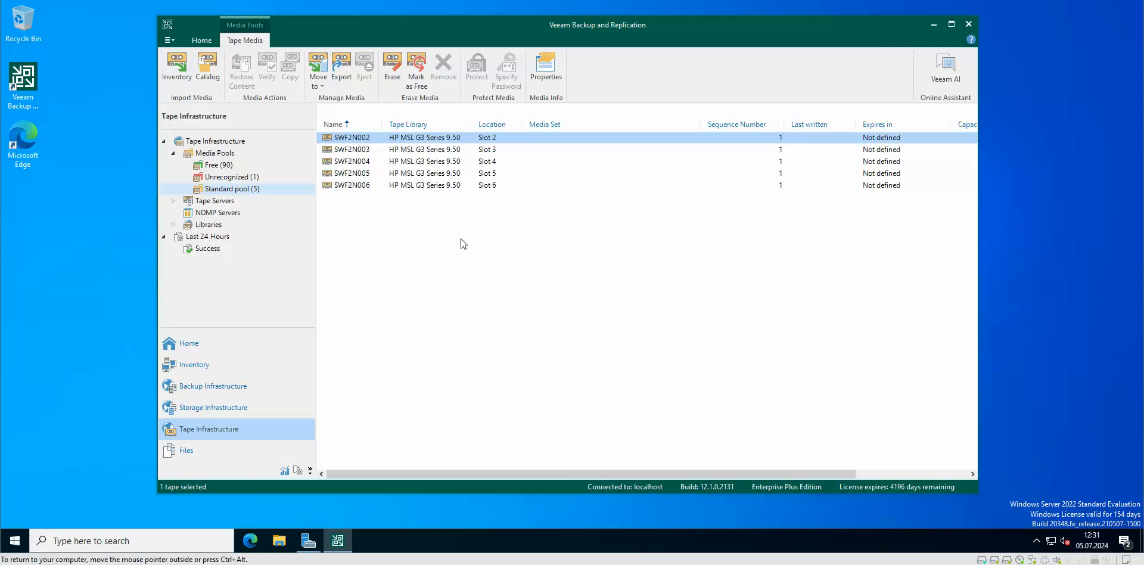
mouse_move(362, 152)
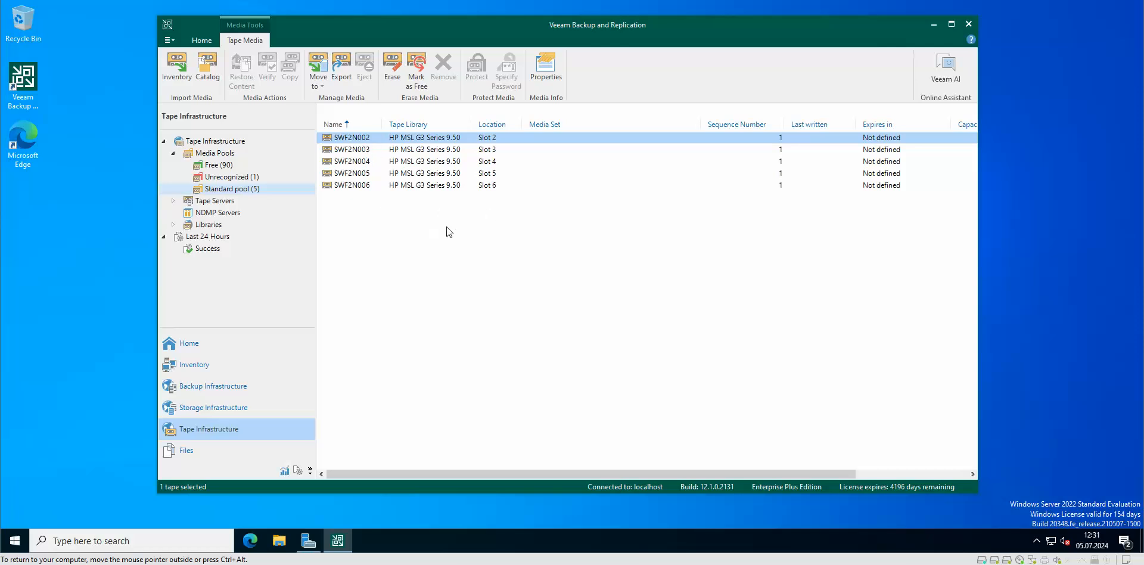
mouse_move(407, 215)
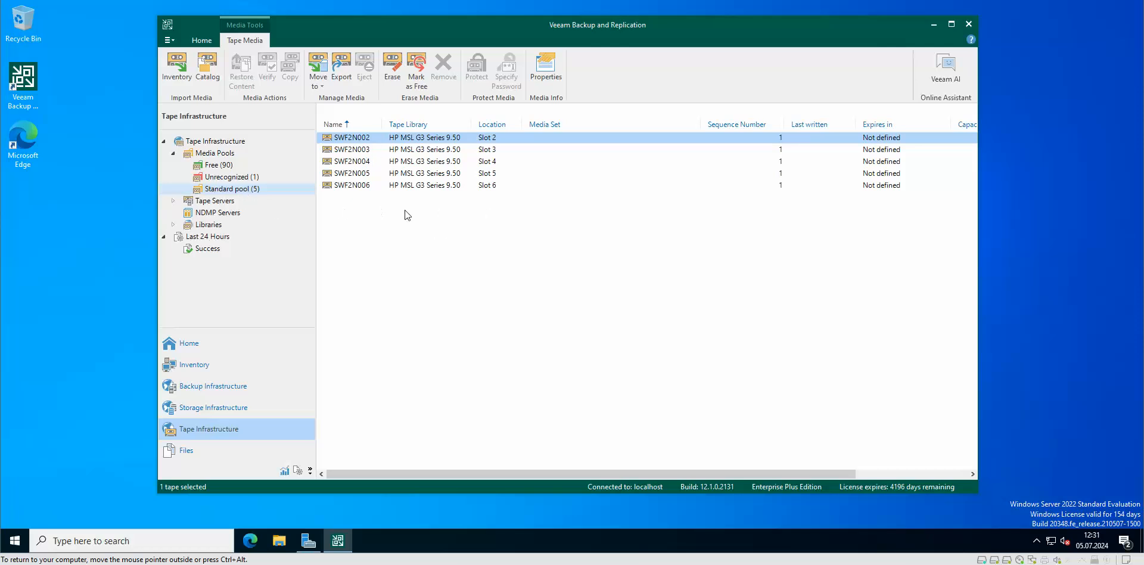
mouse_move(235, 98)
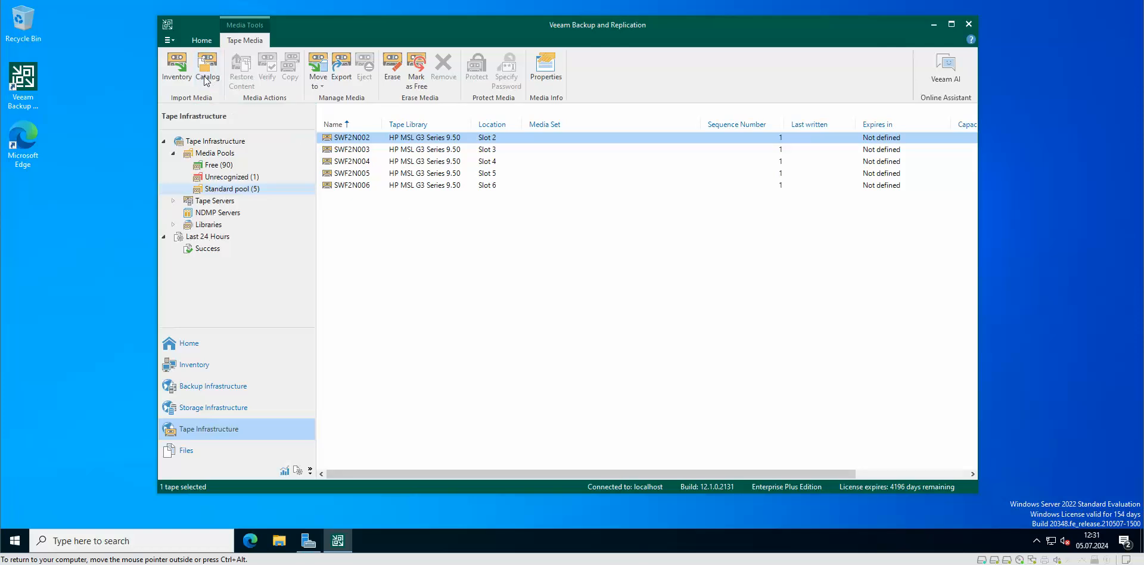
mouse_move(208, 66)
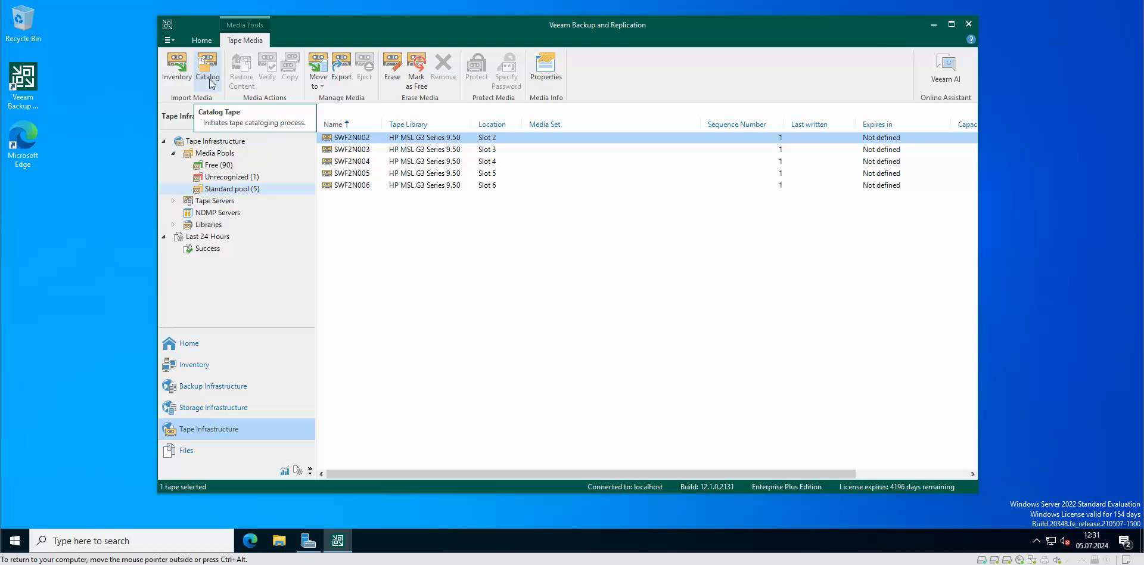
mouse_move(467, 219)
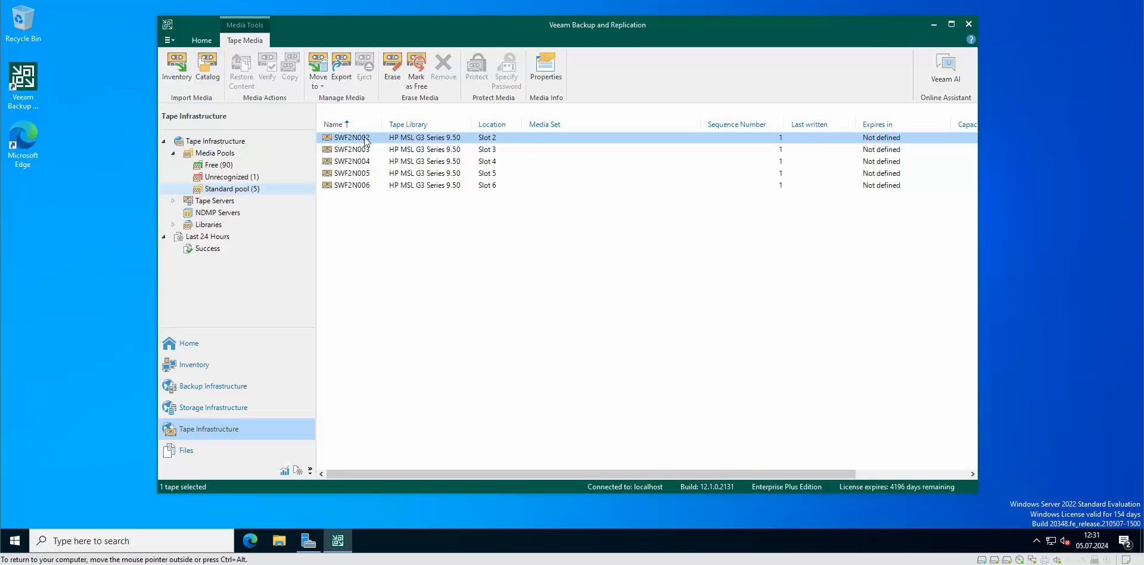
mouse_move(372, 142)
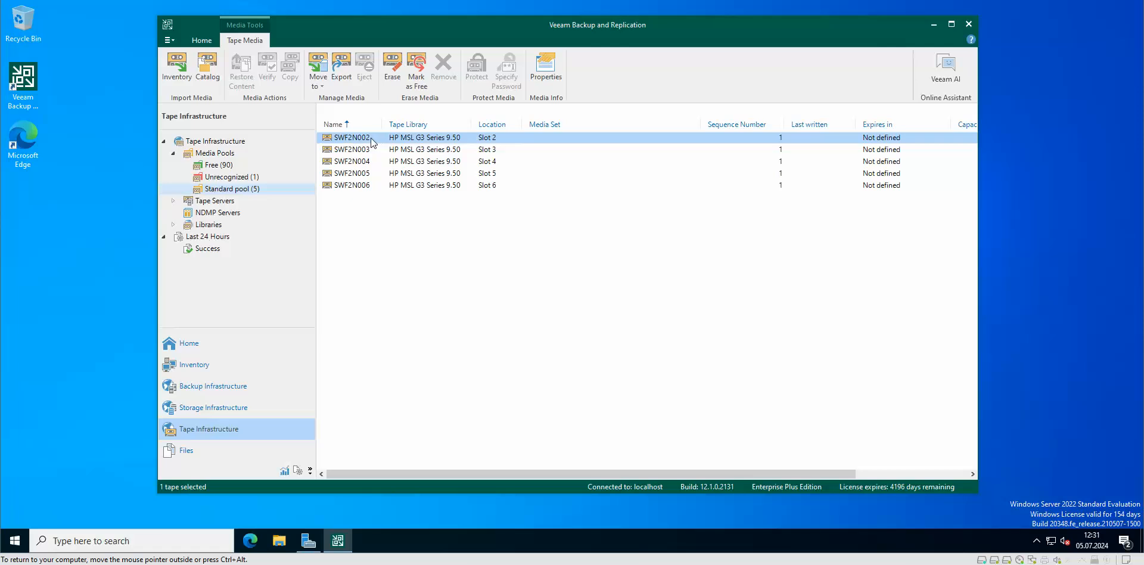
mouse_move(392, 141)
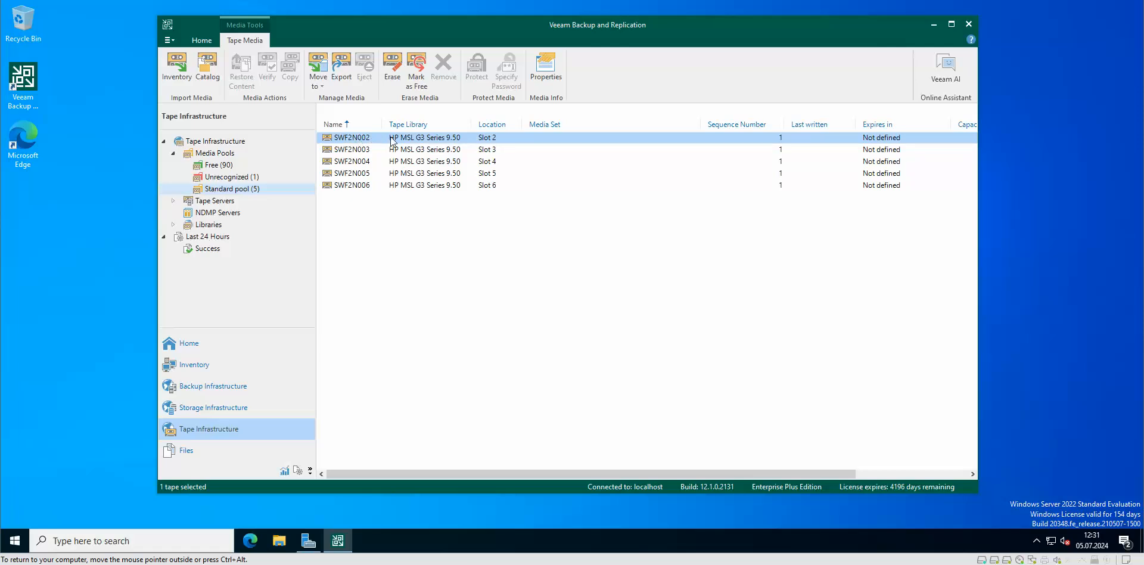
mouse_move(381, 144)
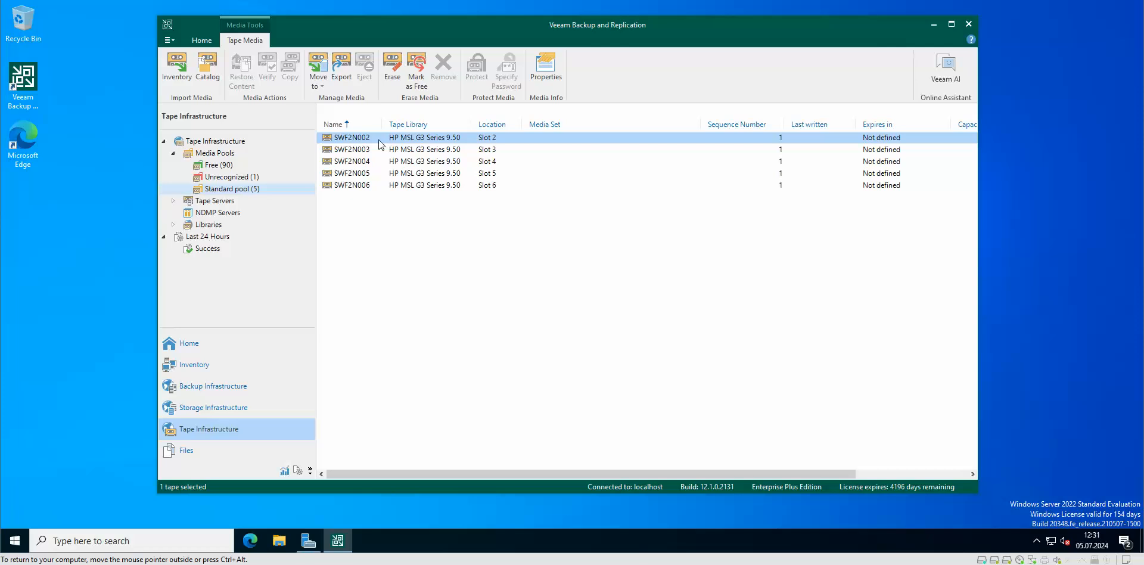
mouse_move(401, 141)
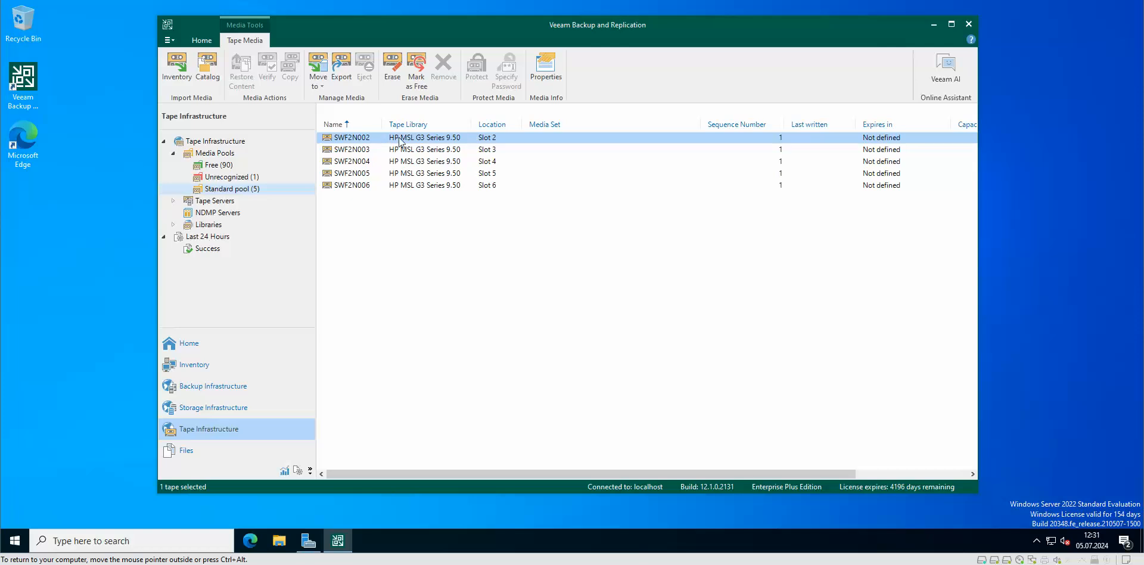
mouse_move(451, 144)
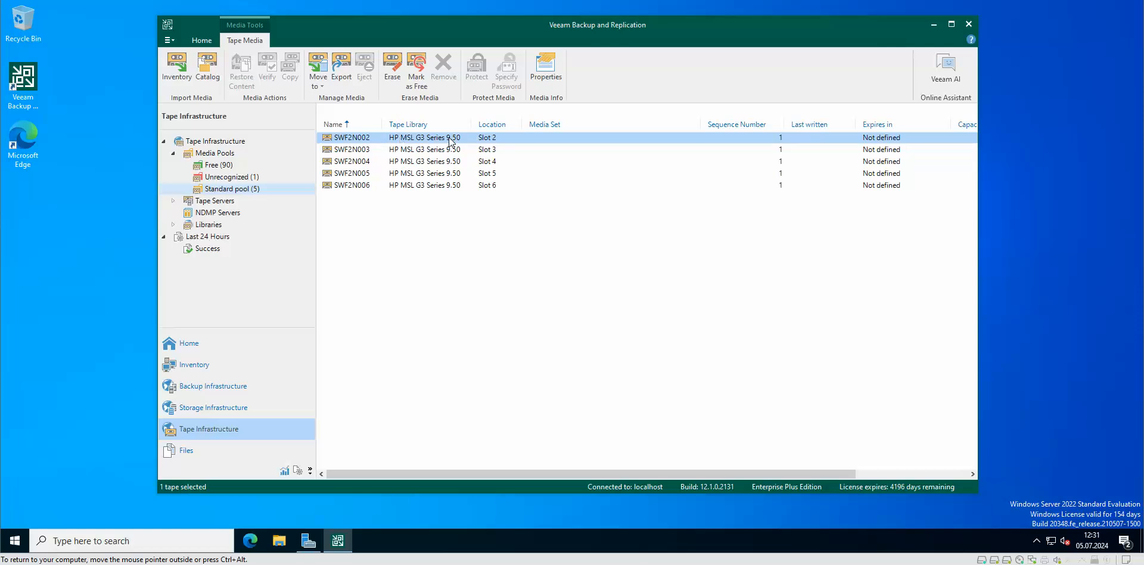
mouse_move(466, 143)
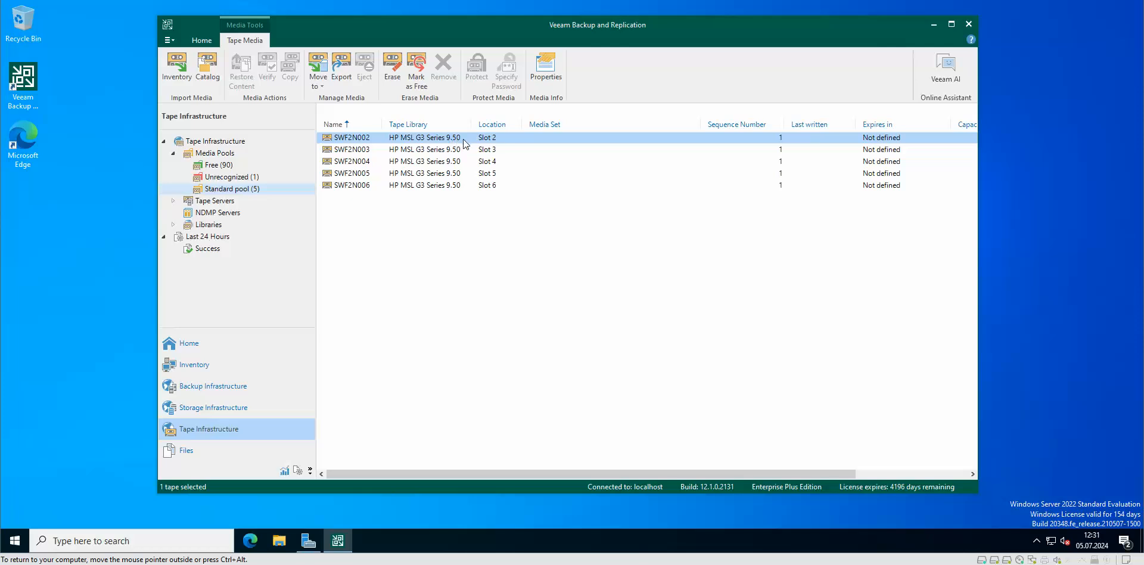
mouse_move(436, 233)
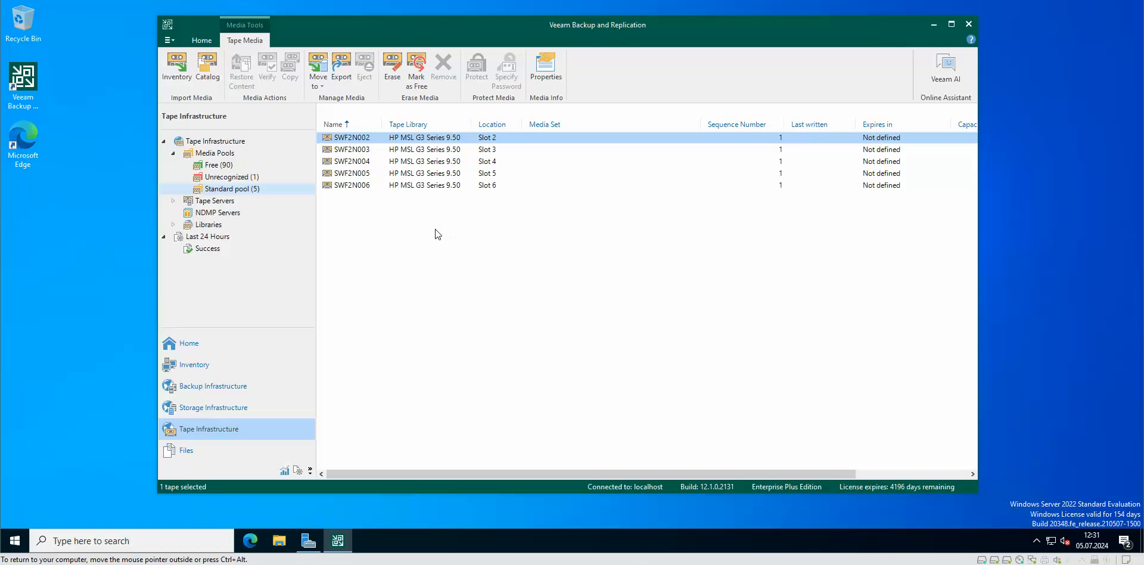
mouse_move(354, 141)
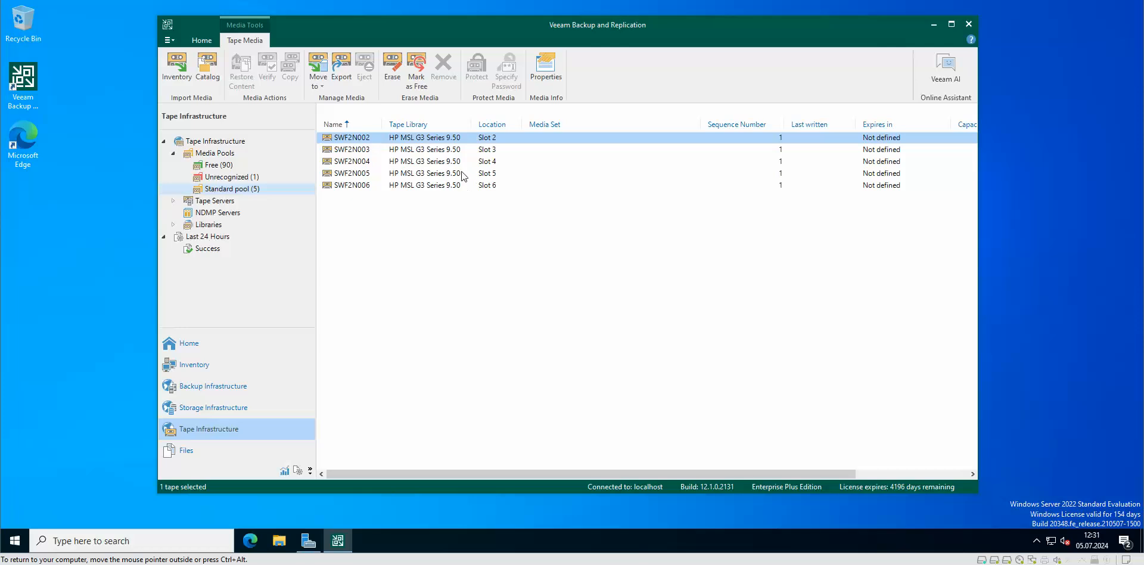
mouse_move(395, 210)
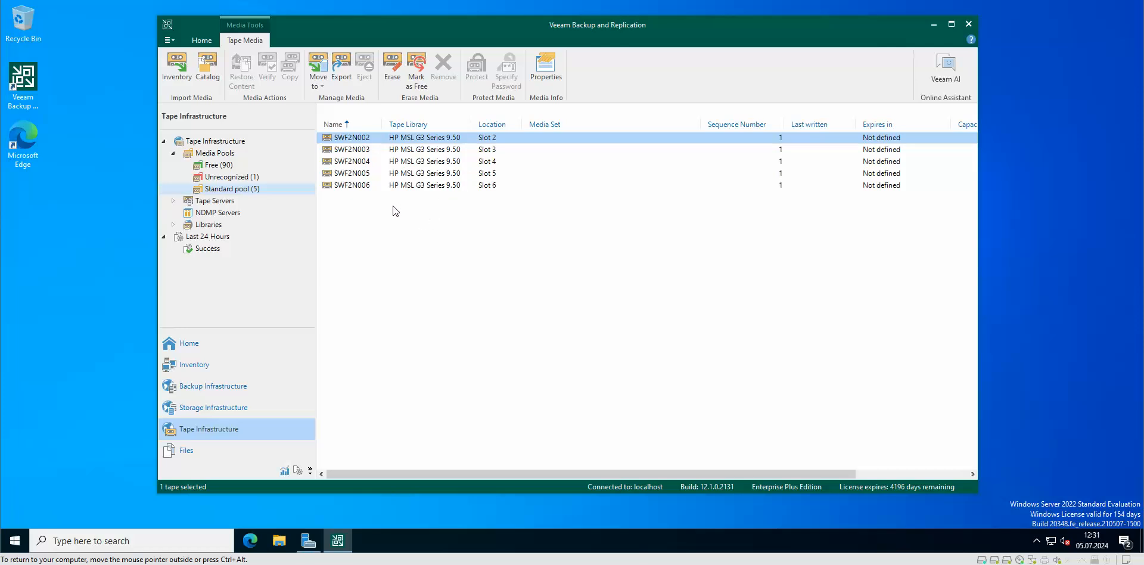
mouse_move(392, 184)
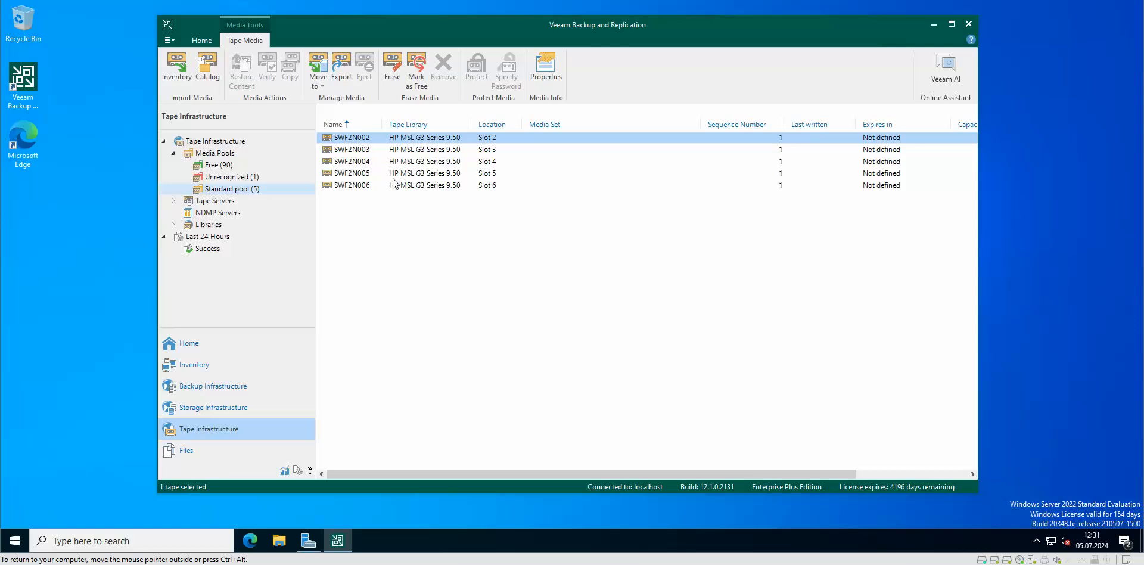
mouse_move(176, 66)
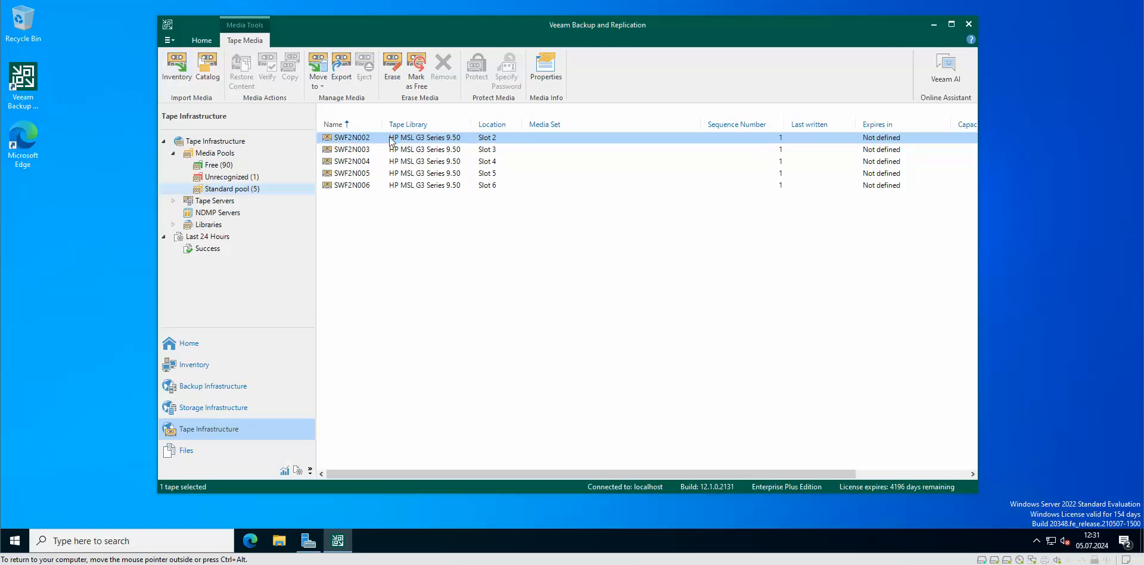
mouse_move(349, 141)
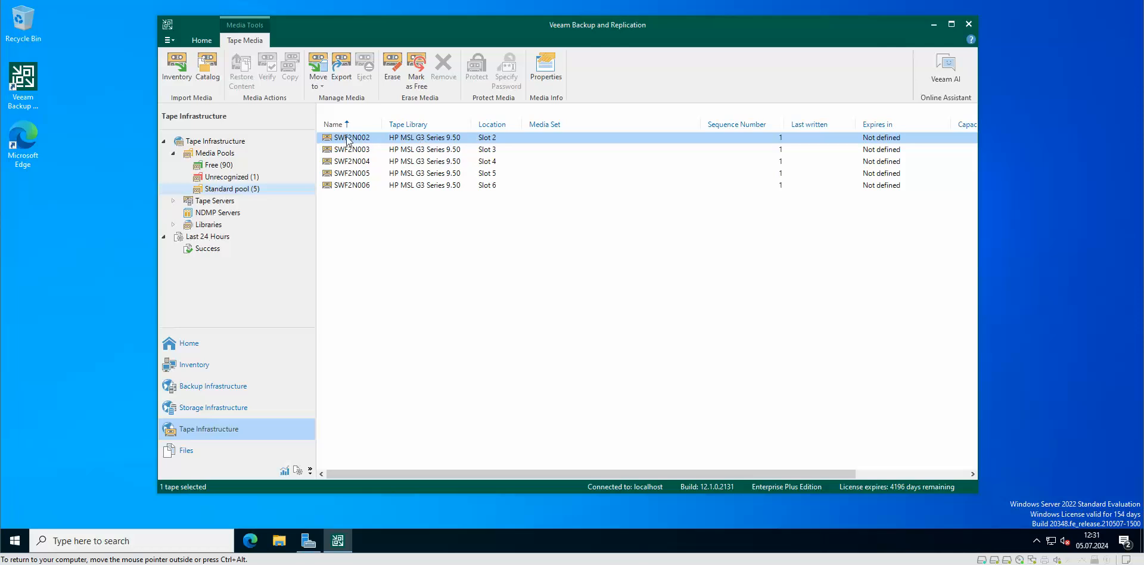
mouse_move(376, 140)
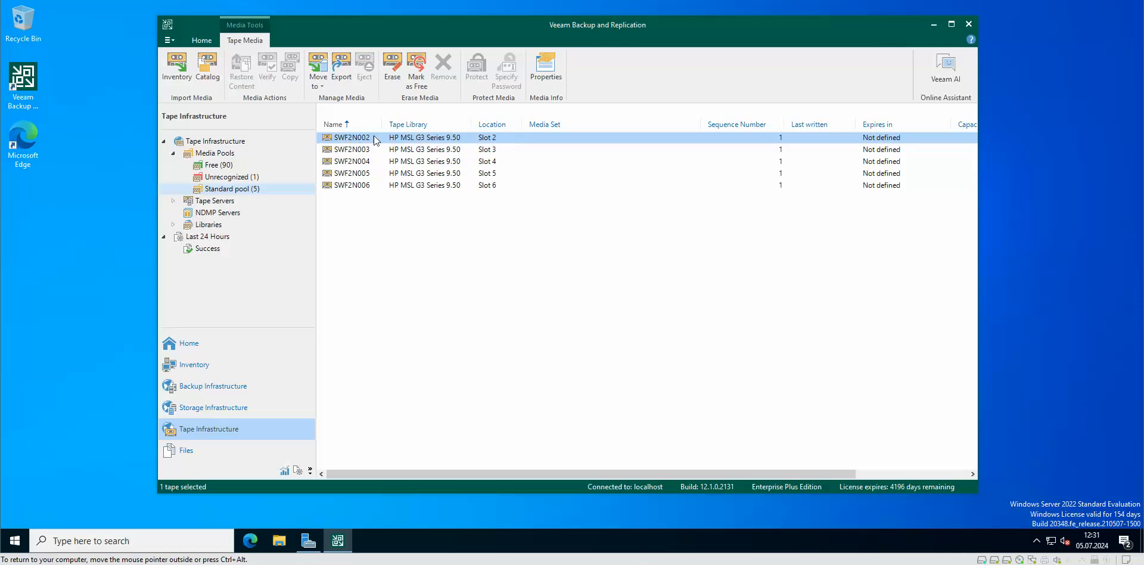
mouse_move(421, 149)
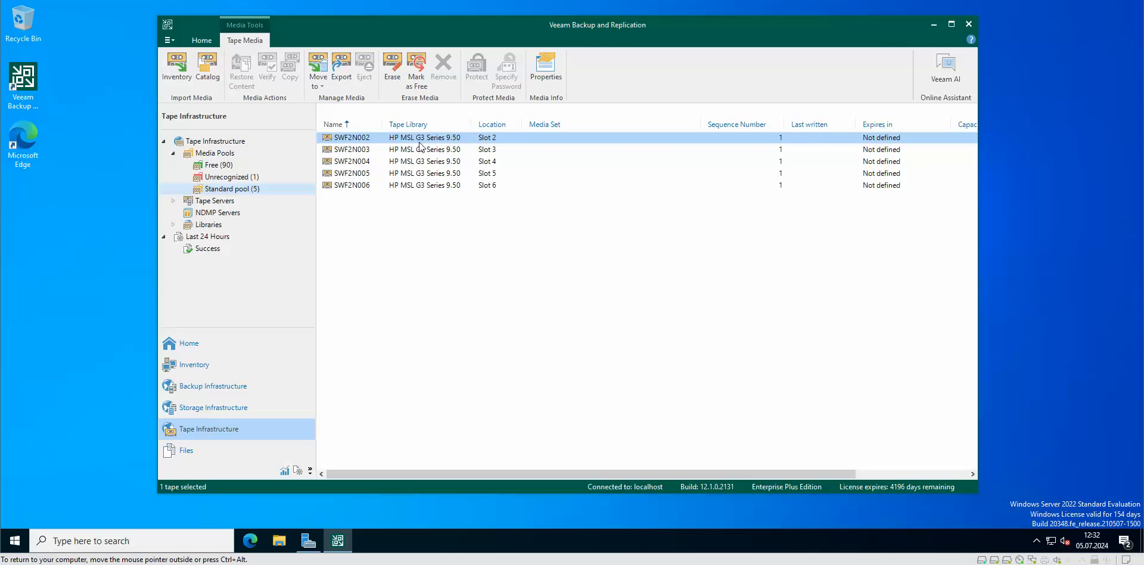
mouse_move(585, 145)
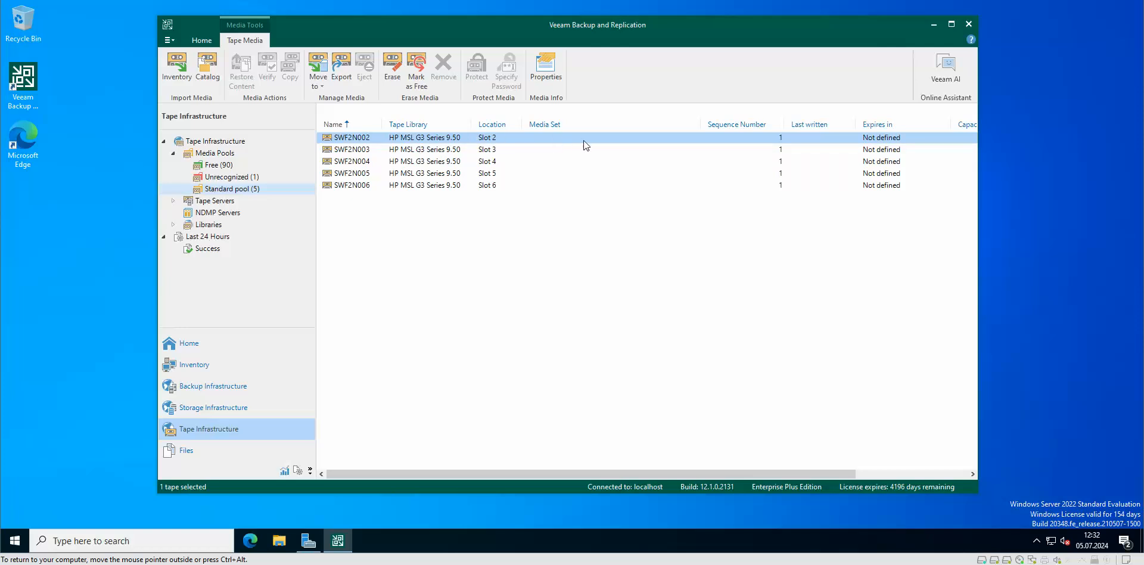
mouse_move(471, 143)
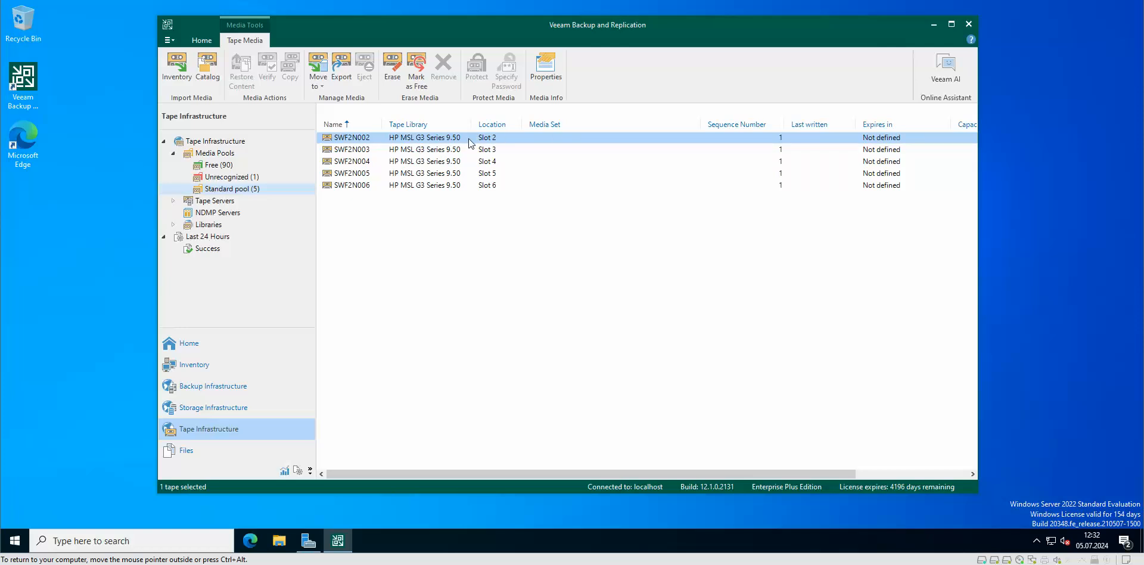
mouse_move(554, 148)
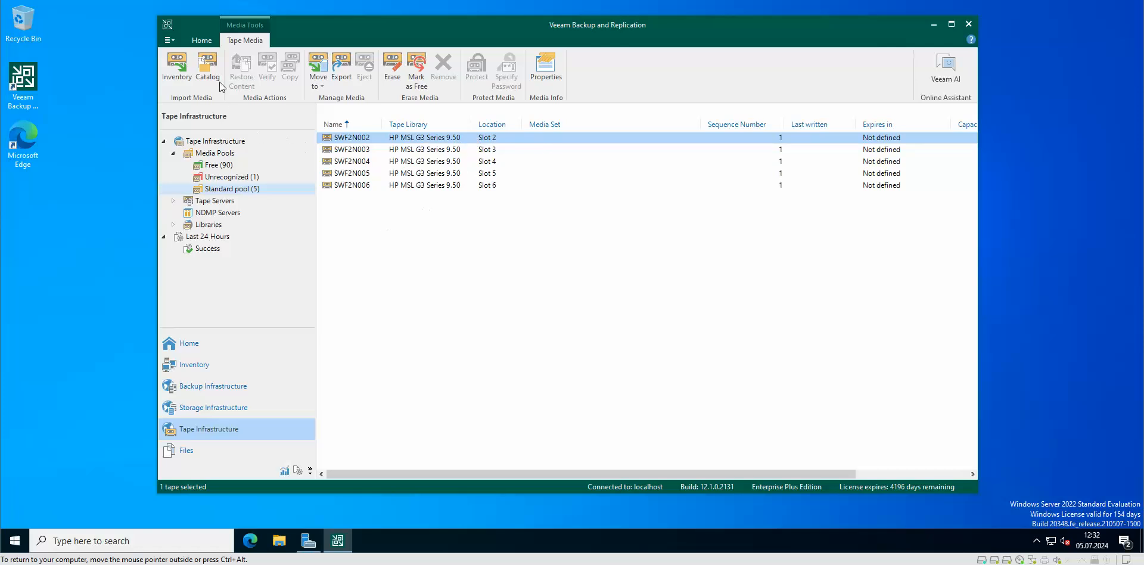
mouse_move(207, 64)
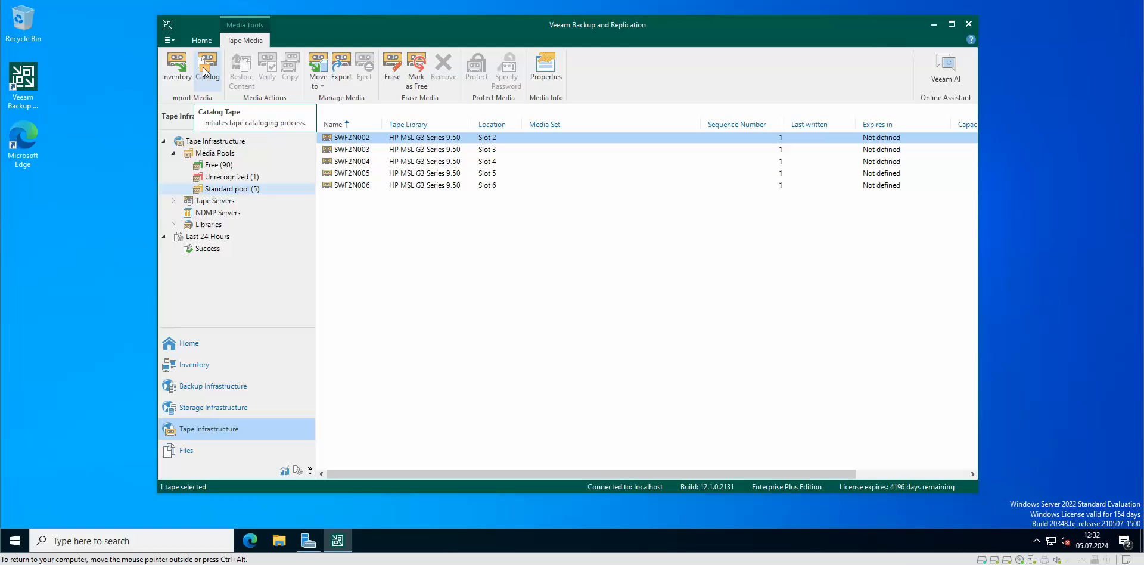
Catalog tape SWF2N002 and close the log once it shows Success
left_click(208, 66)
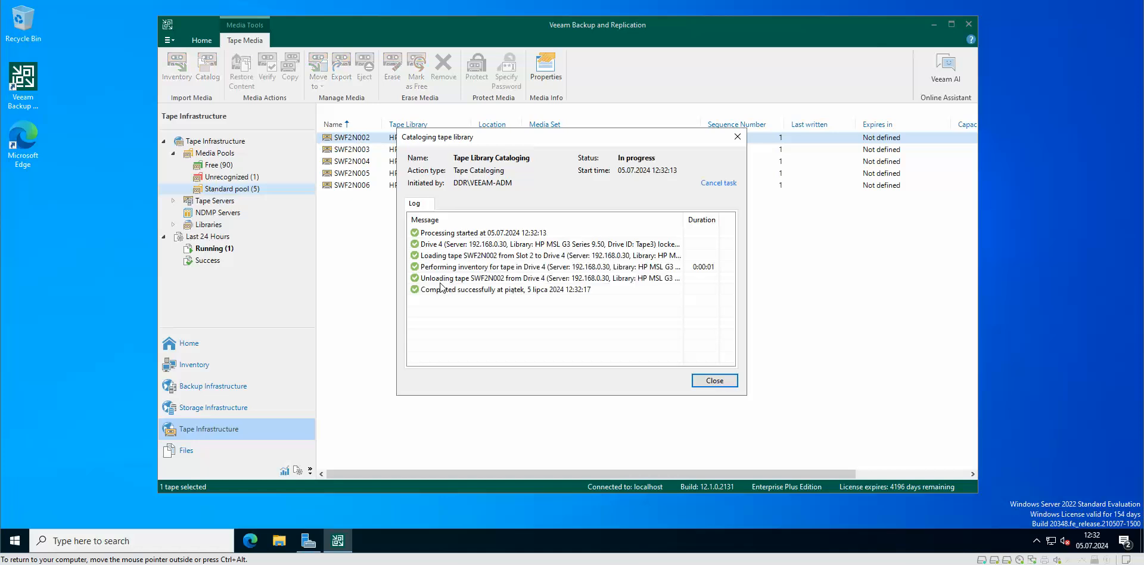
mouse_move(559, 303)
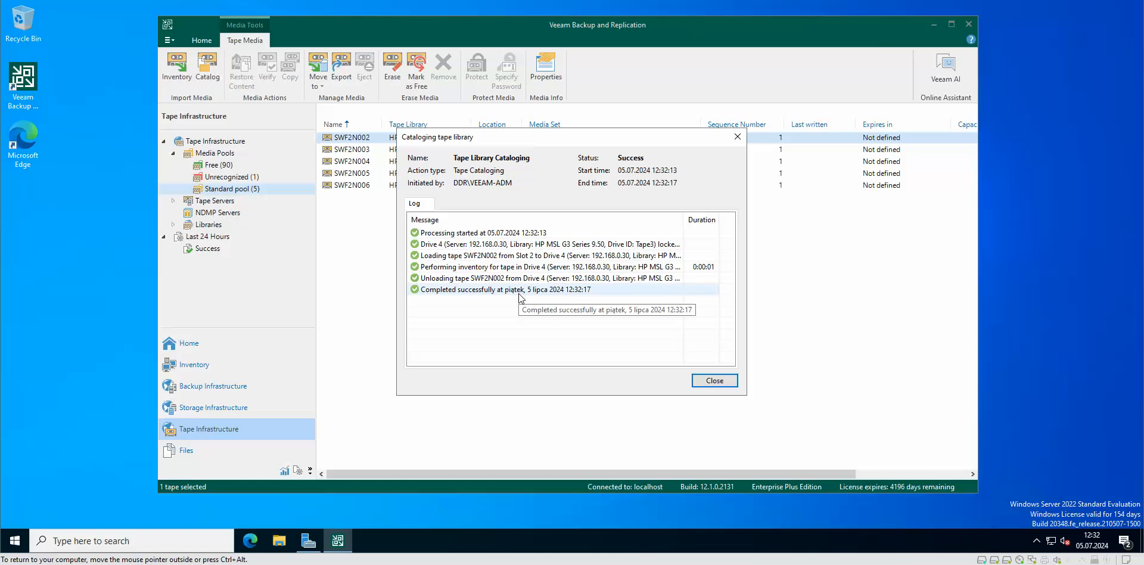
mouse_move(488, 329)
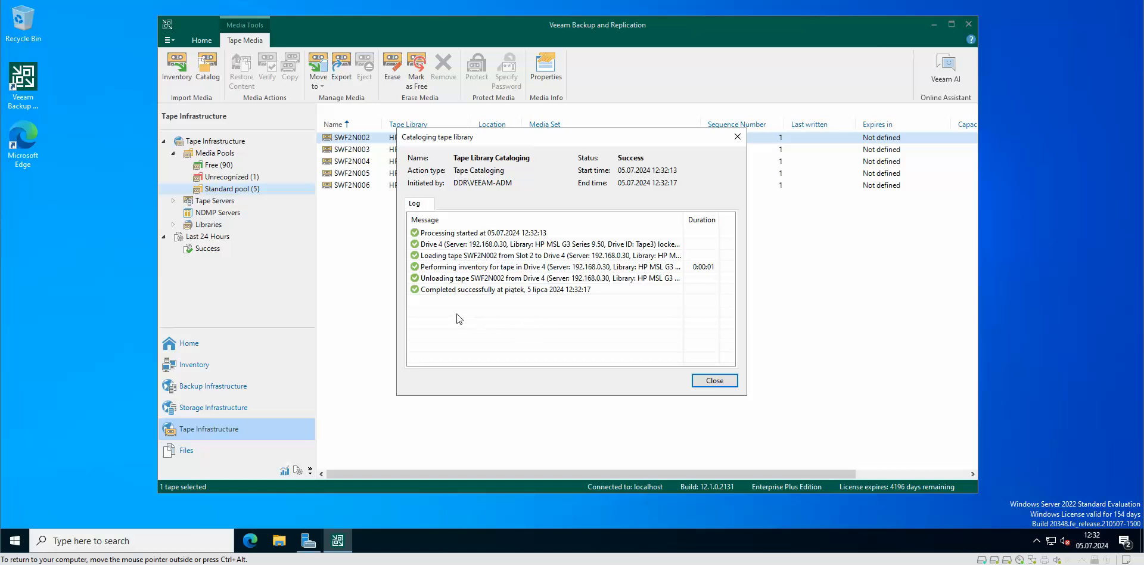
mouse_move(507, 321)
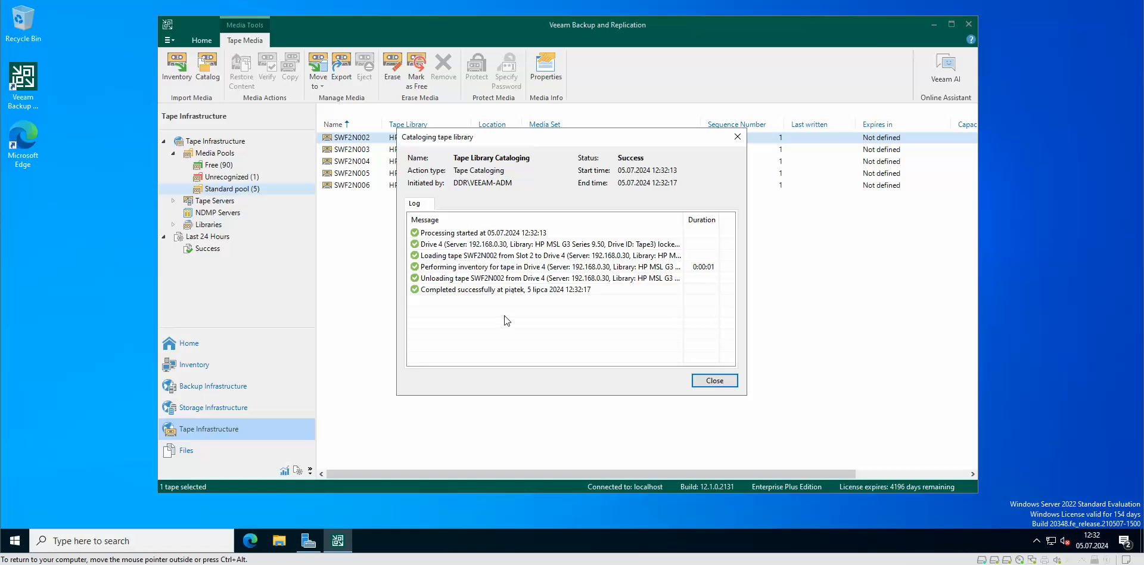
mouse_move(500, 323)
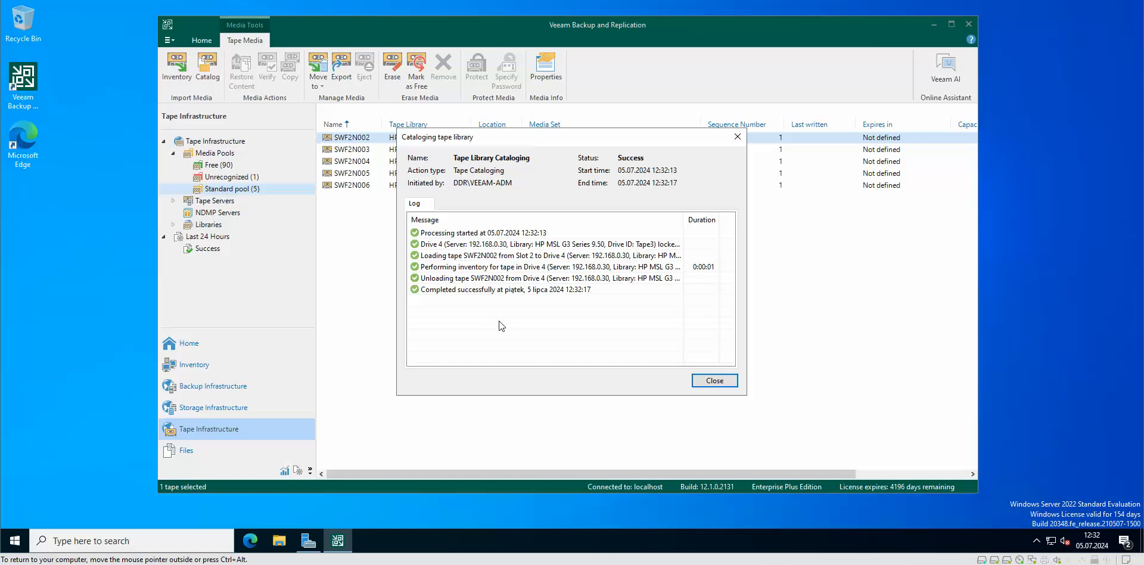
mouse_move(504, 316)
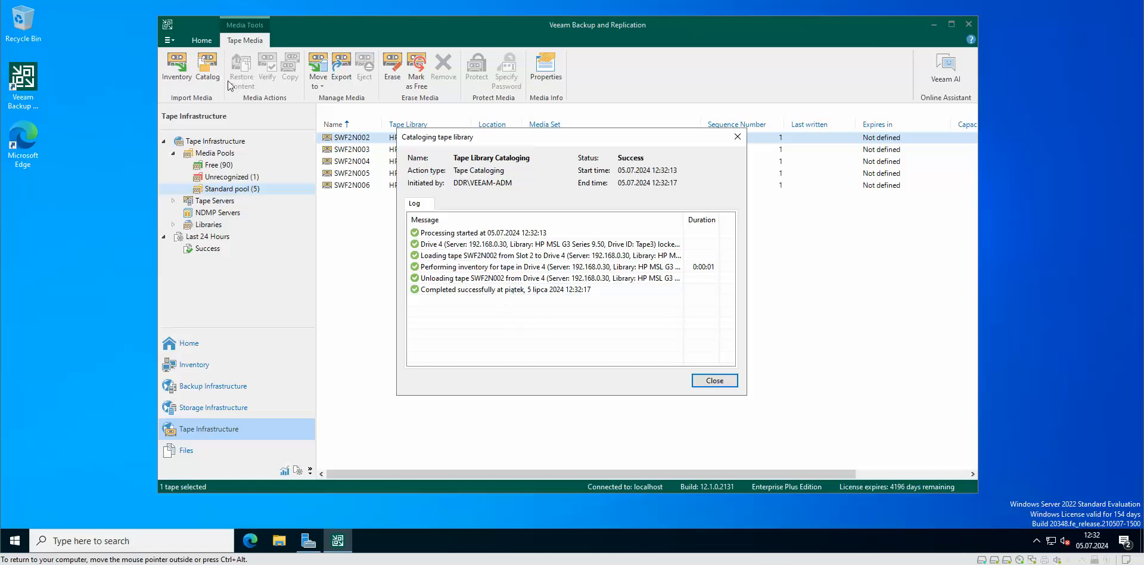
mouse_move(507, 302)
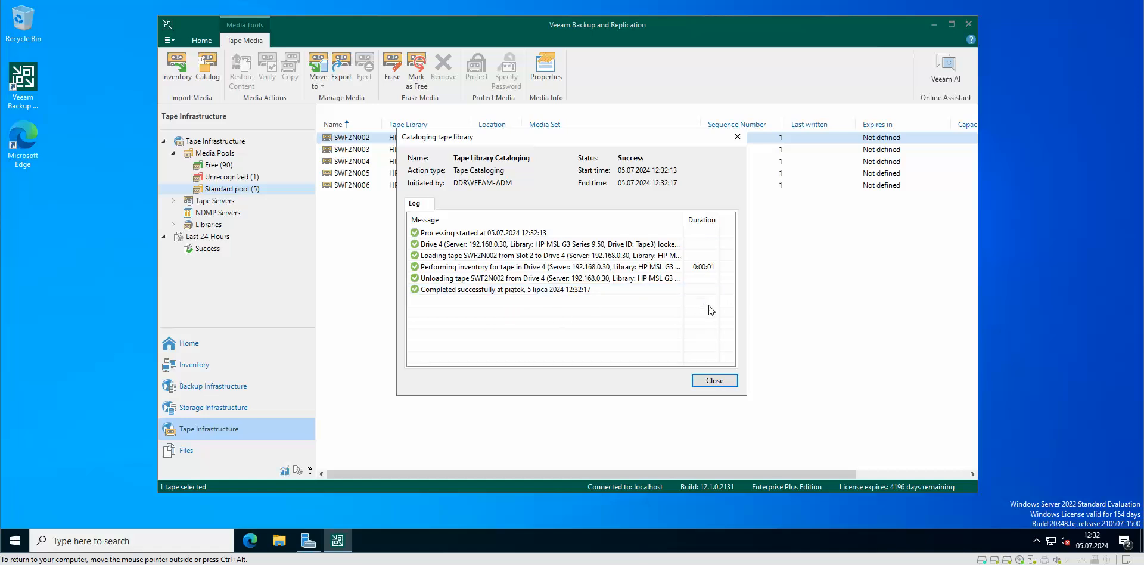
mouse_move(700, 313)
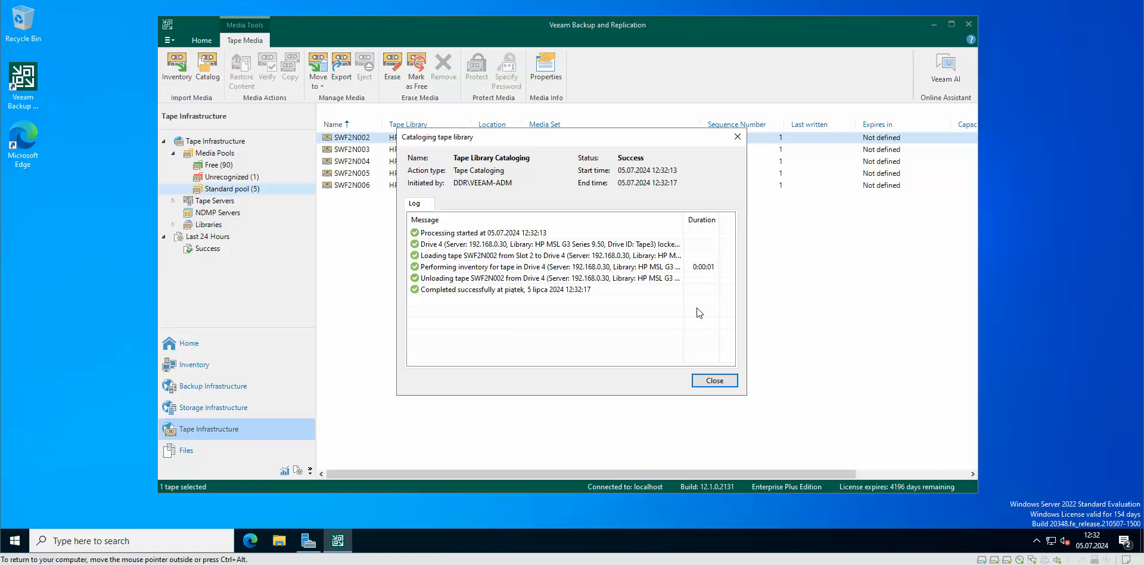
mouse_move(656, 322)
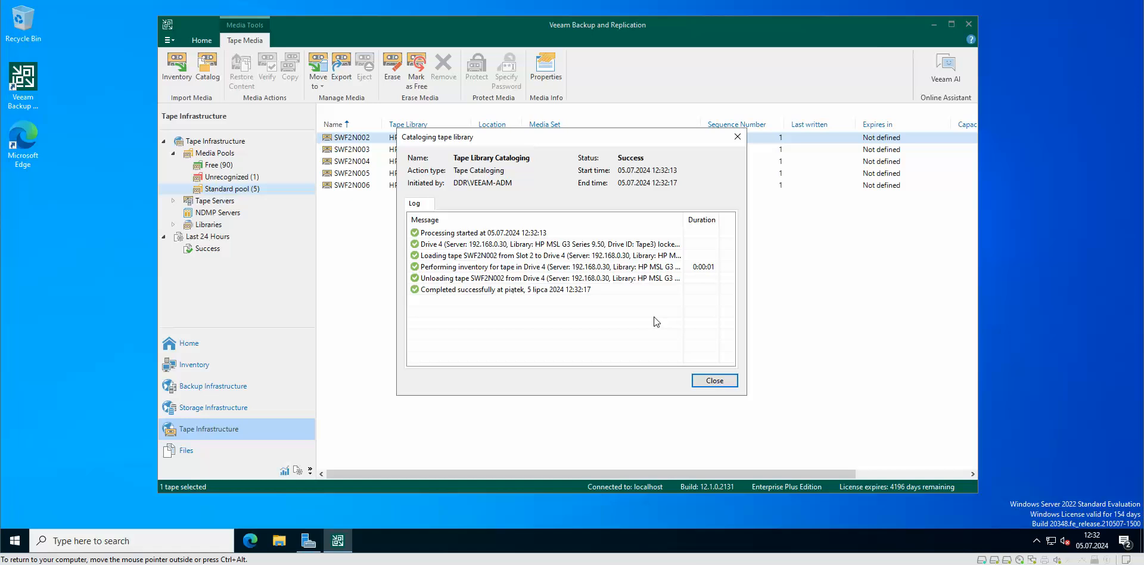
mouse_move(652, 321)
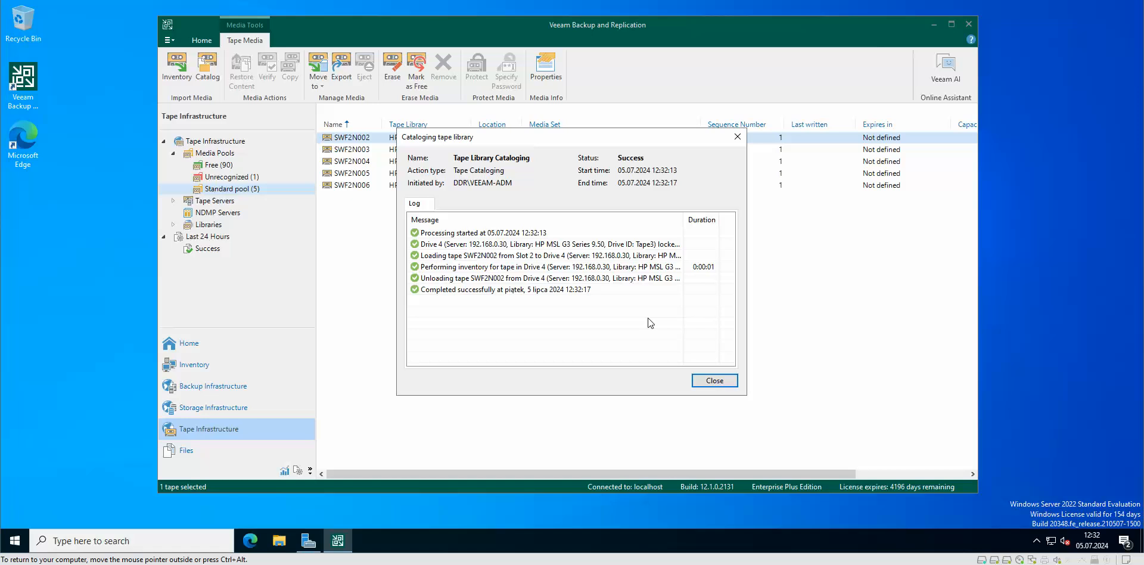
mouse_move(622, 322)
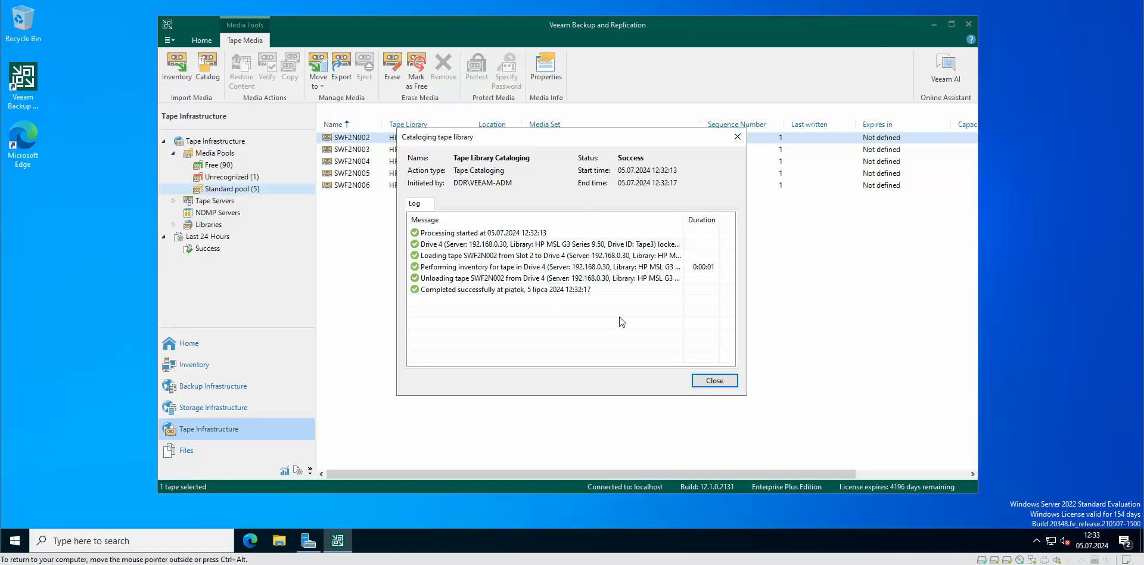
mouse_move(617, 325)
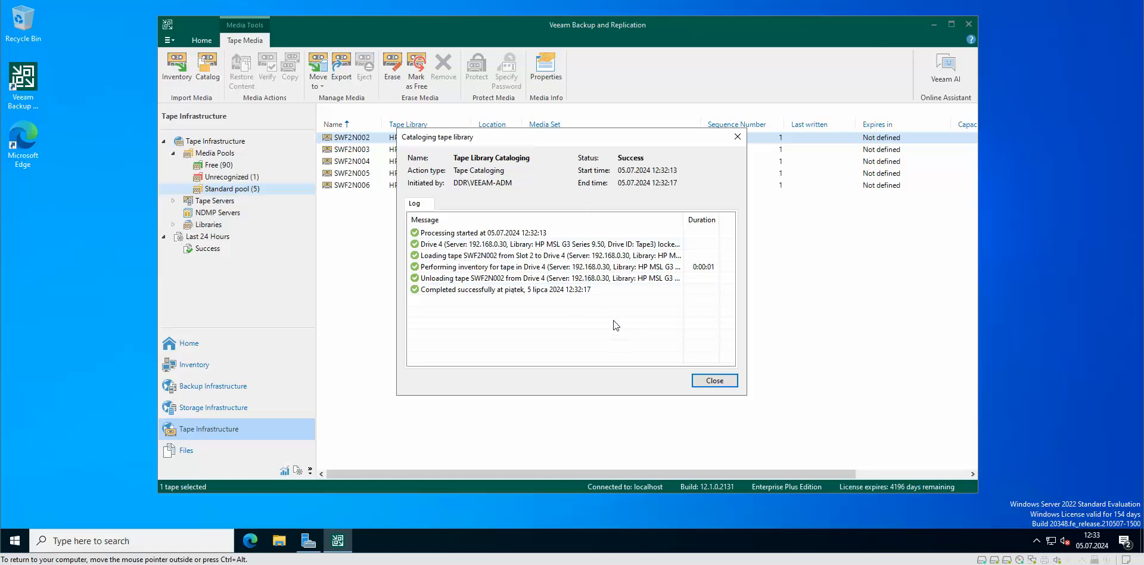
mouse_move(642, 311)
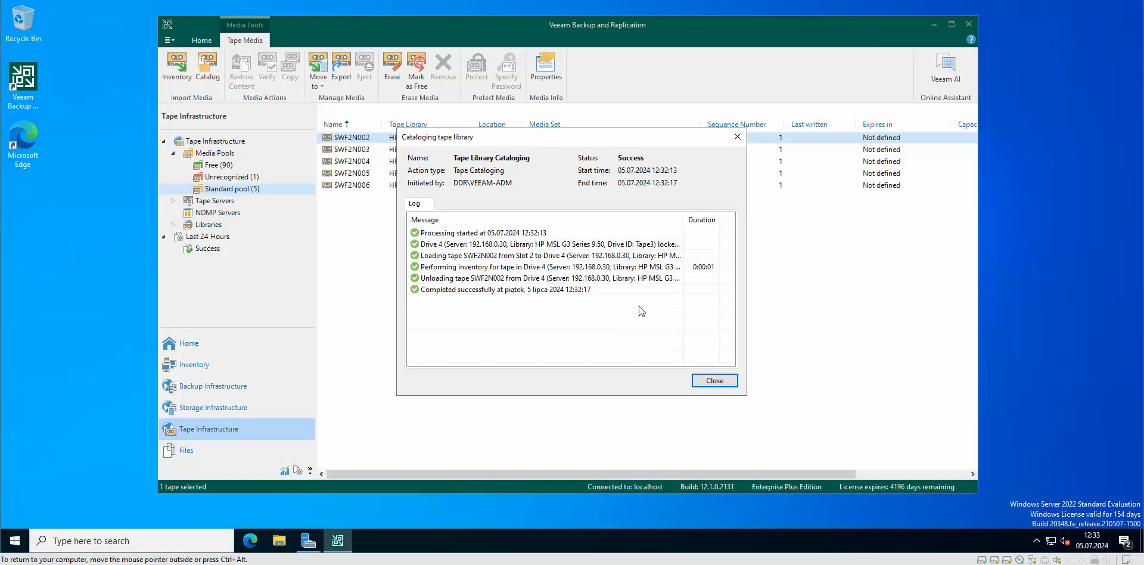
mouse_move(583, 328)
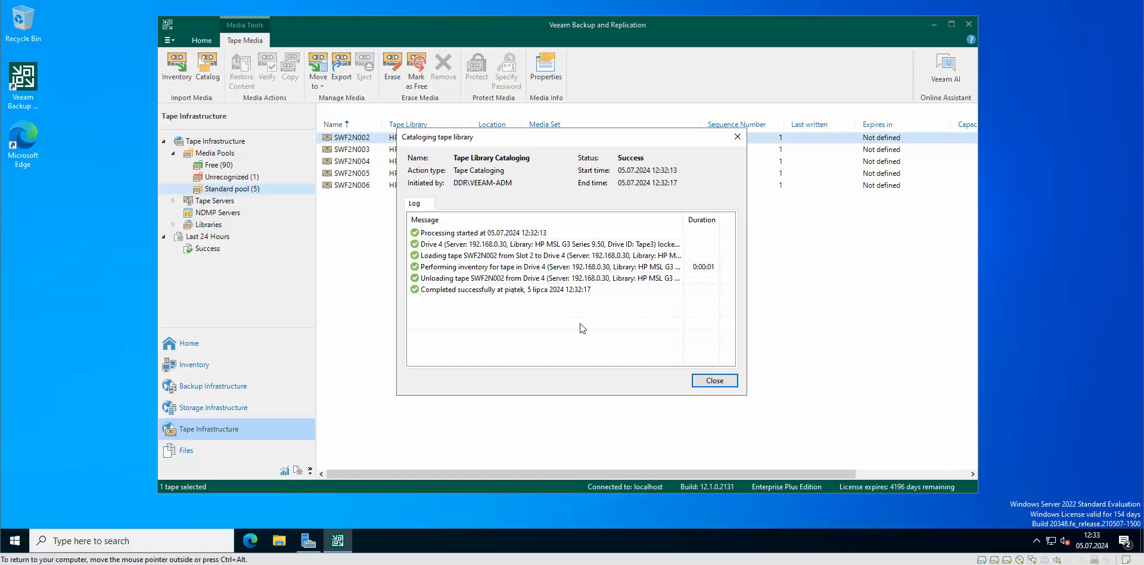
left_click(715, 380)
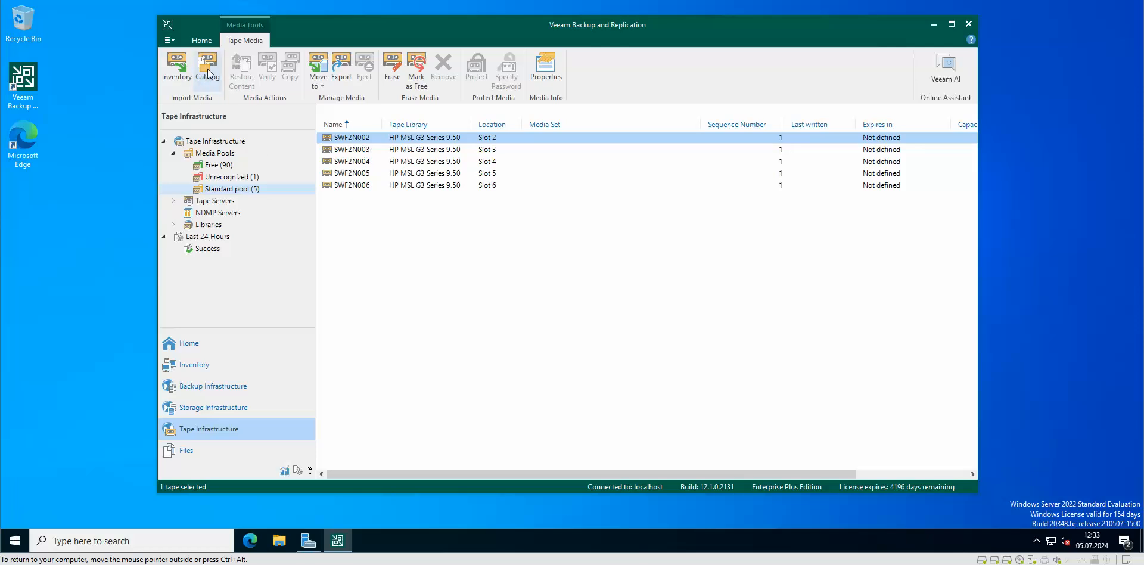
mouse_move(370, 200)
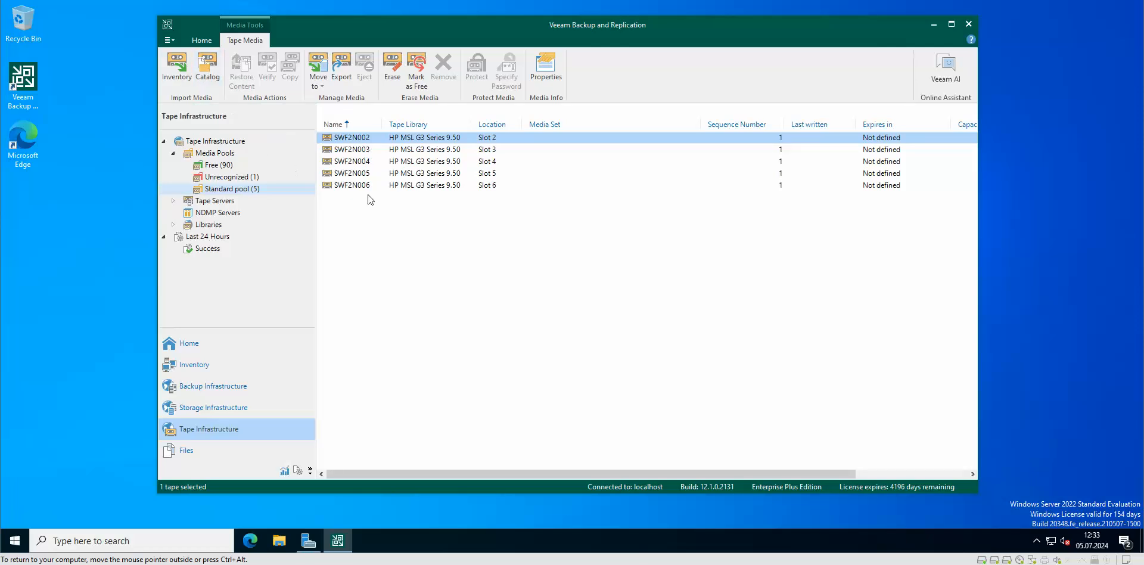
mouse_move(390, 155)
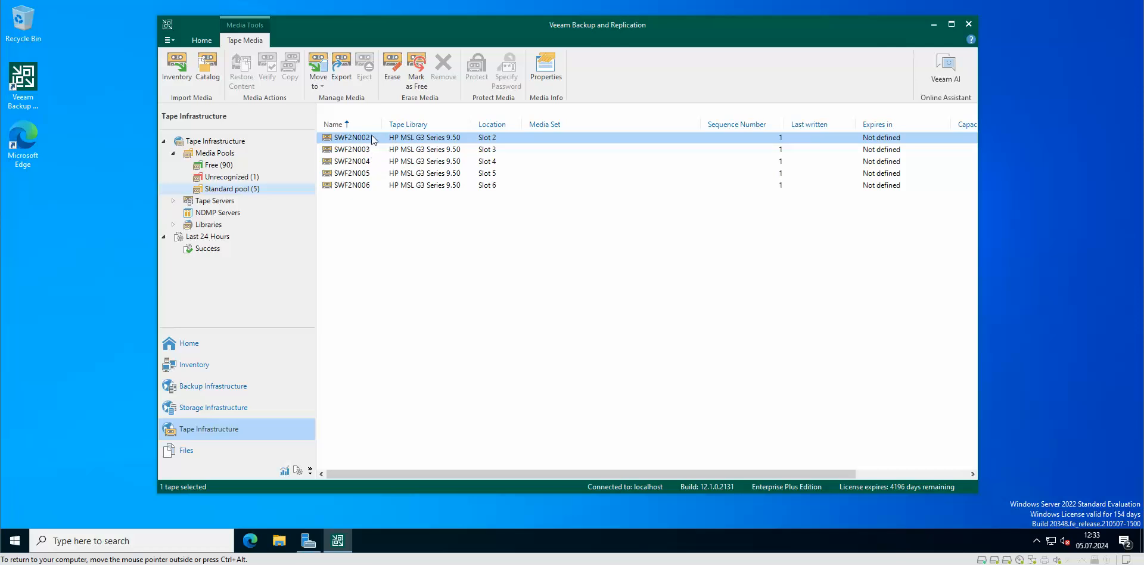
mouse_move(344, 142)
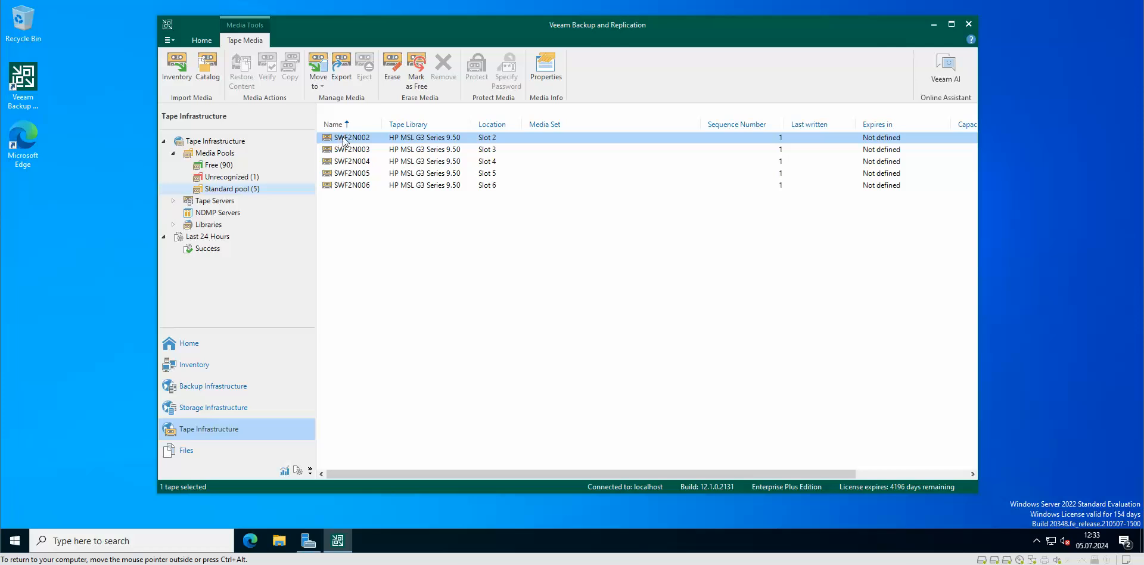
mouse_move(627, 200)
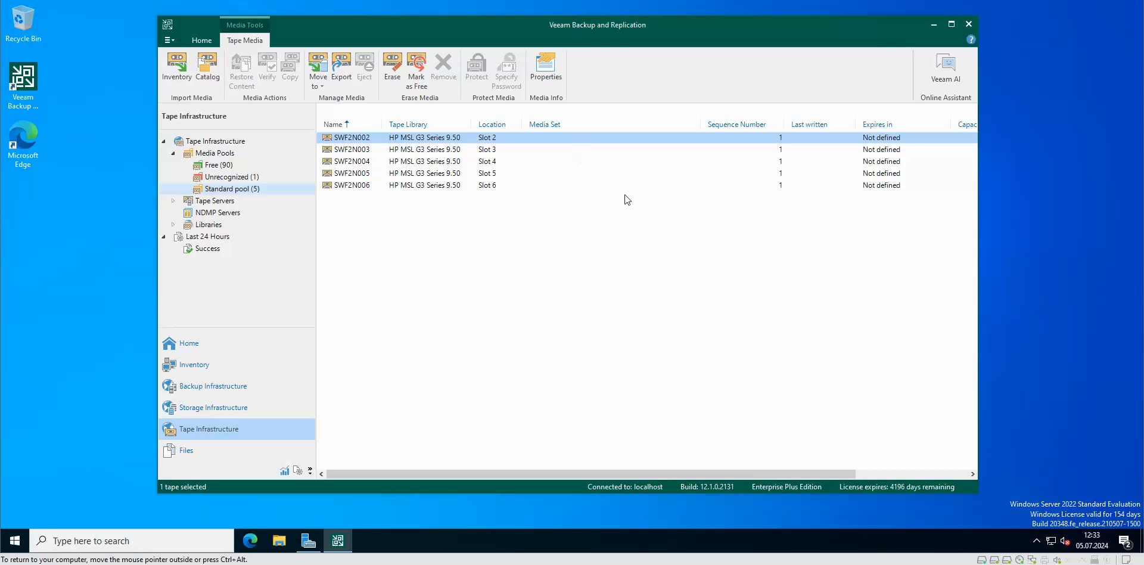
mouse_move(638, 153)
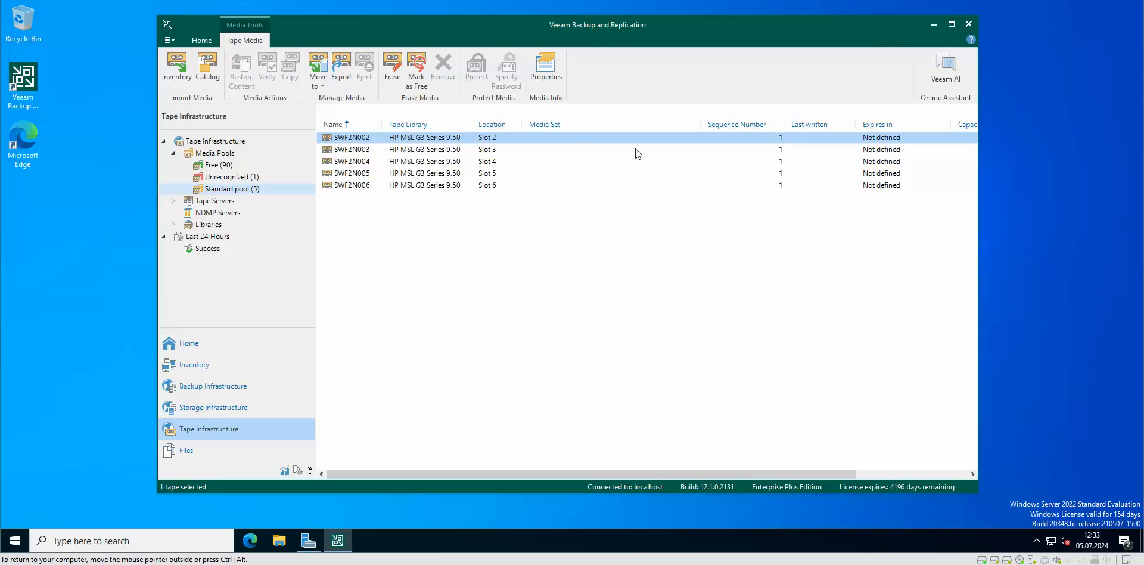
mouse_move(517, 190)
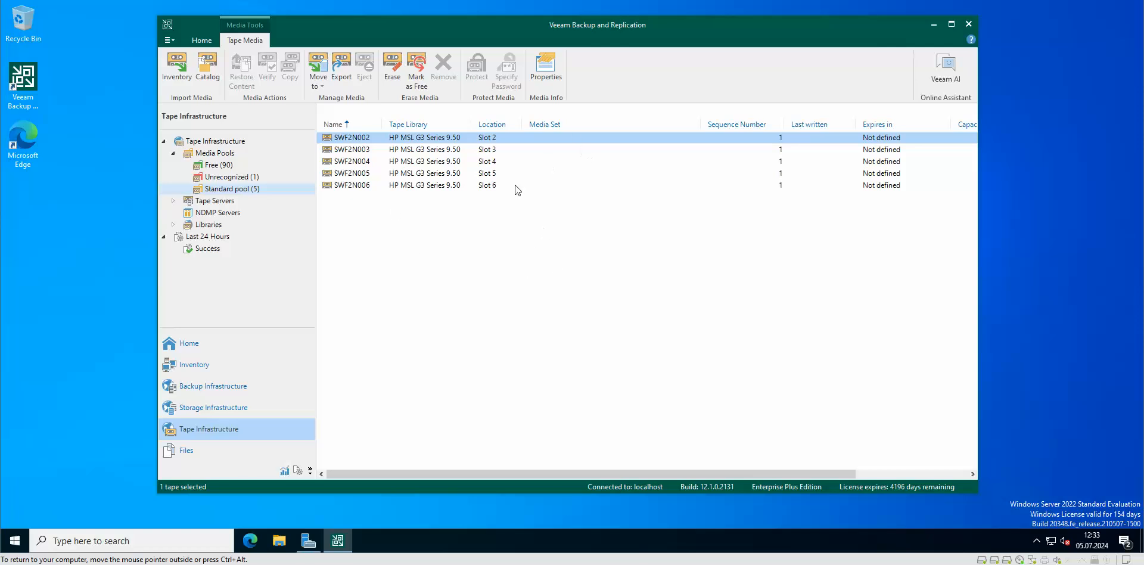